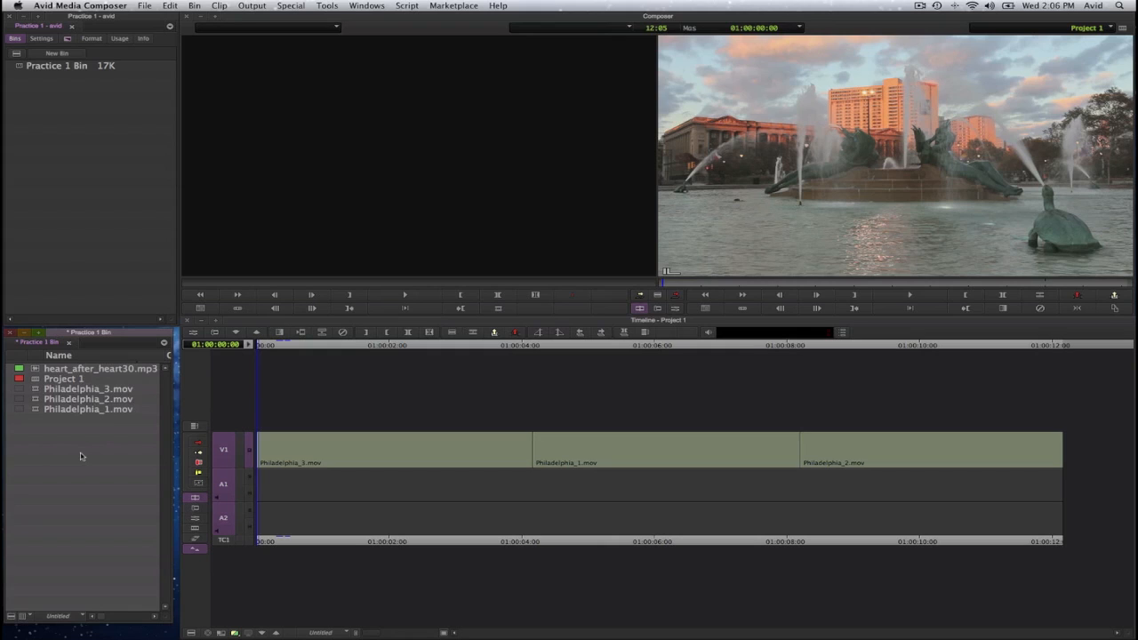
mouse_move(194, 393)
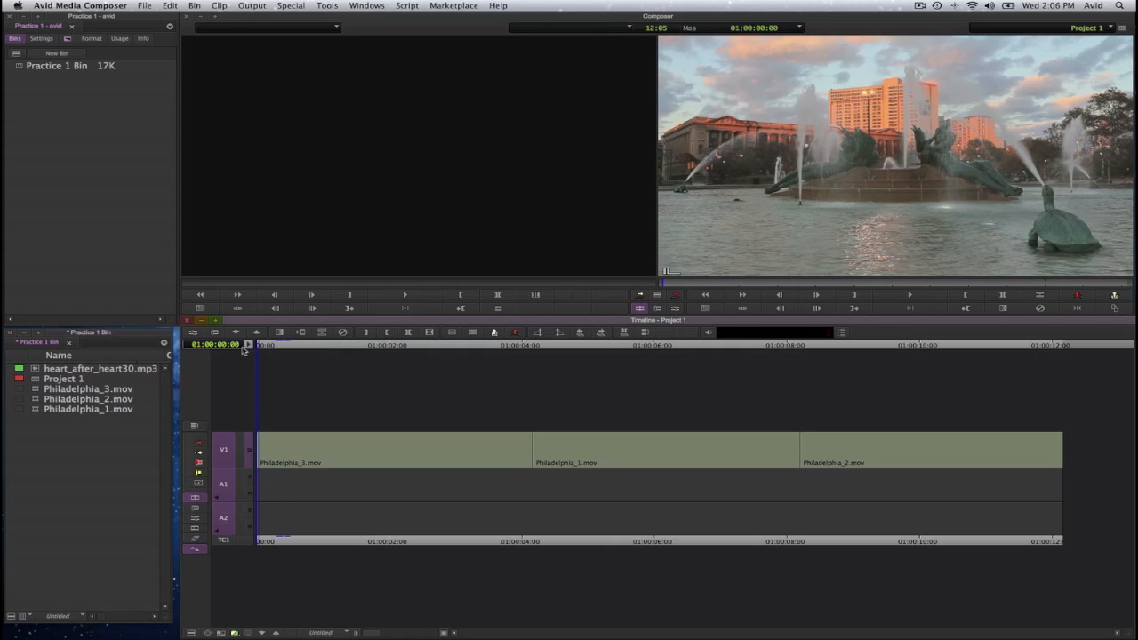
mouse_move(267, 345)
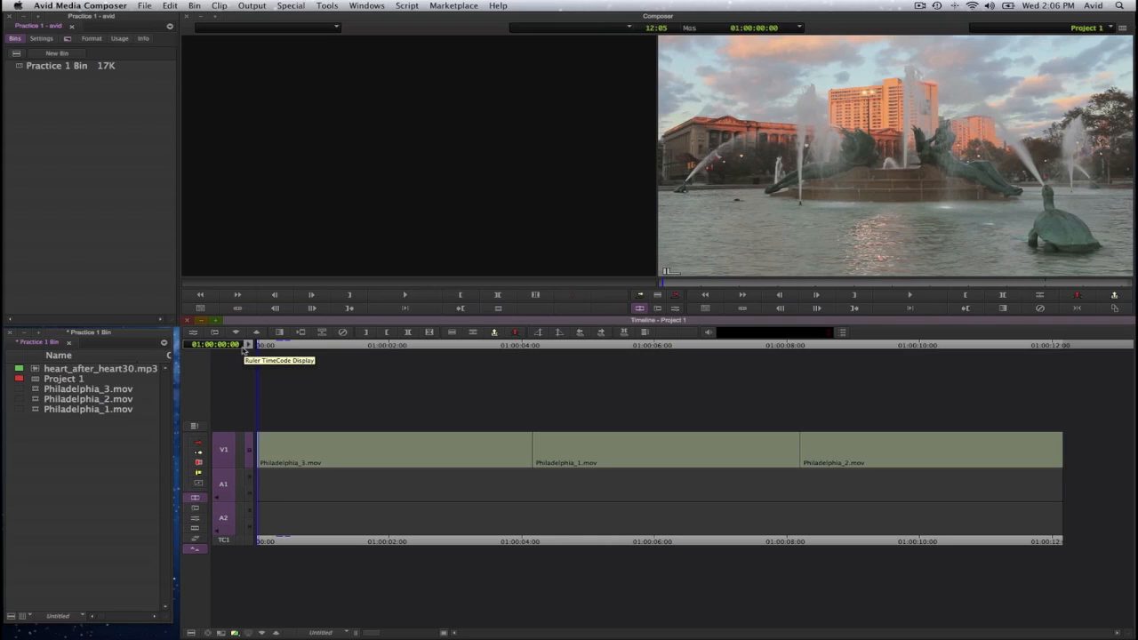
- Load heart_after_heart30.mp3 from the bin into the Source monitor
click(909, 294)
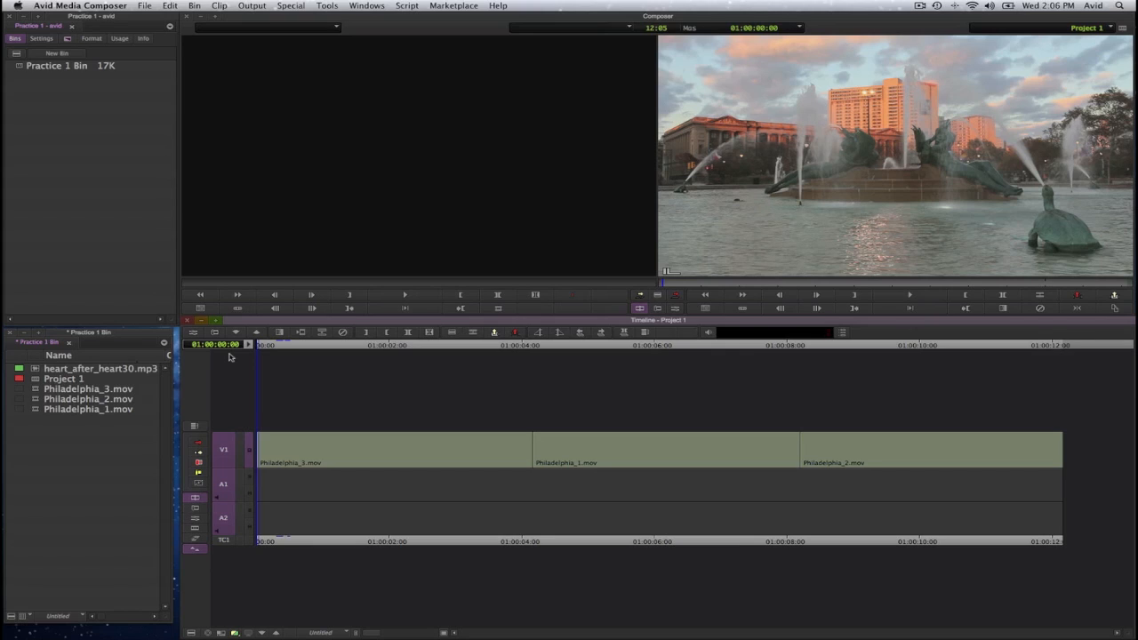
mouse_move(236, 362)
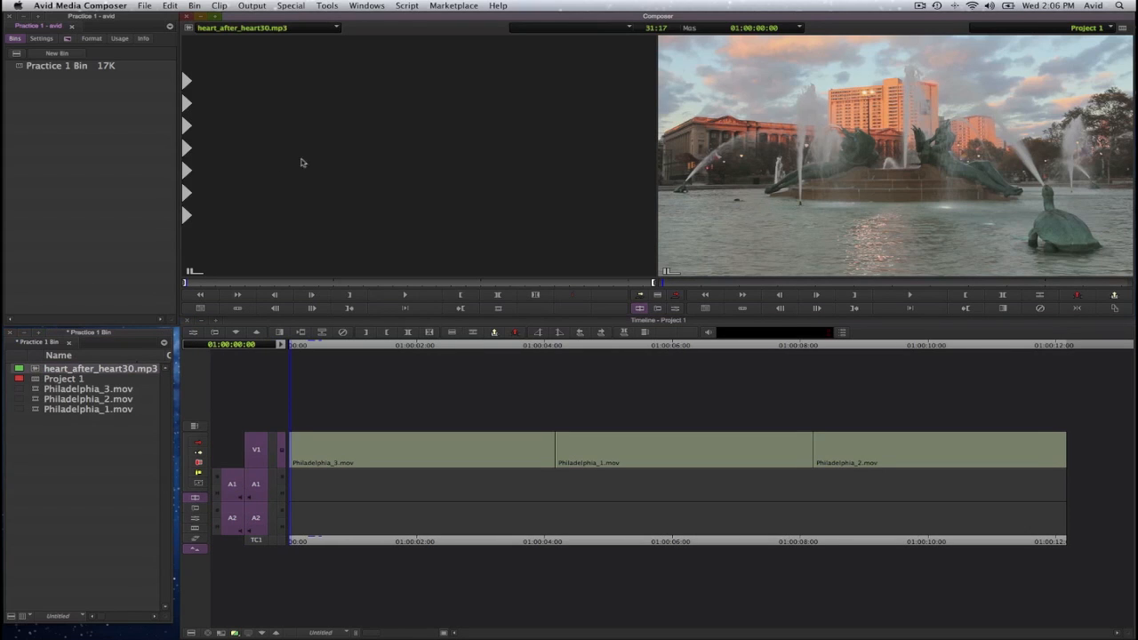
mouse_move(363, 147)
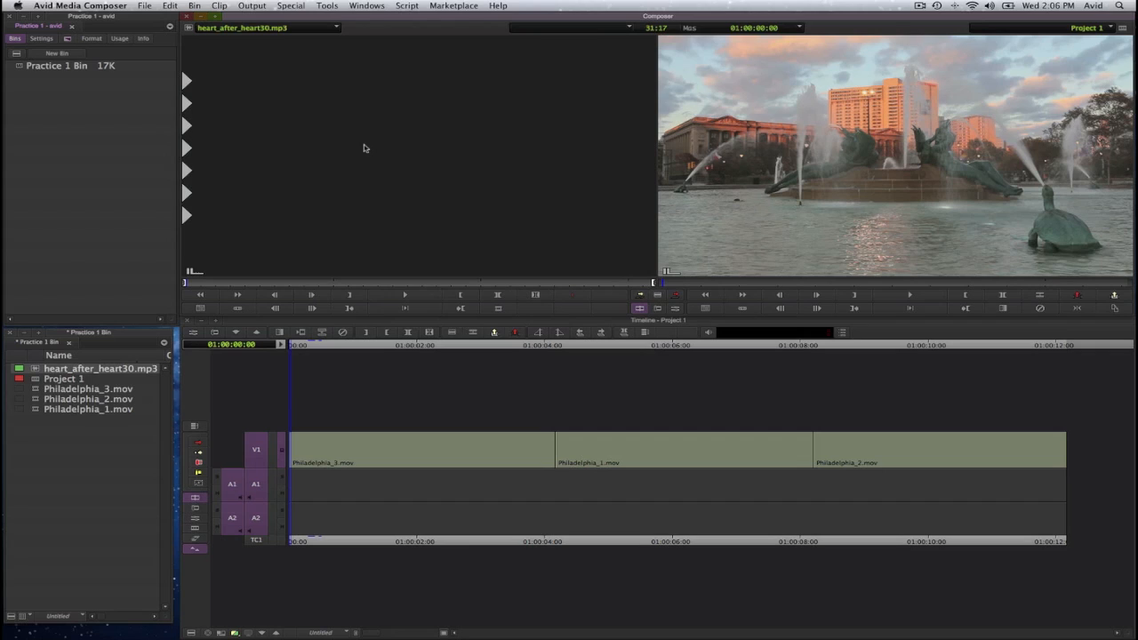
mouse_move(189, 27)
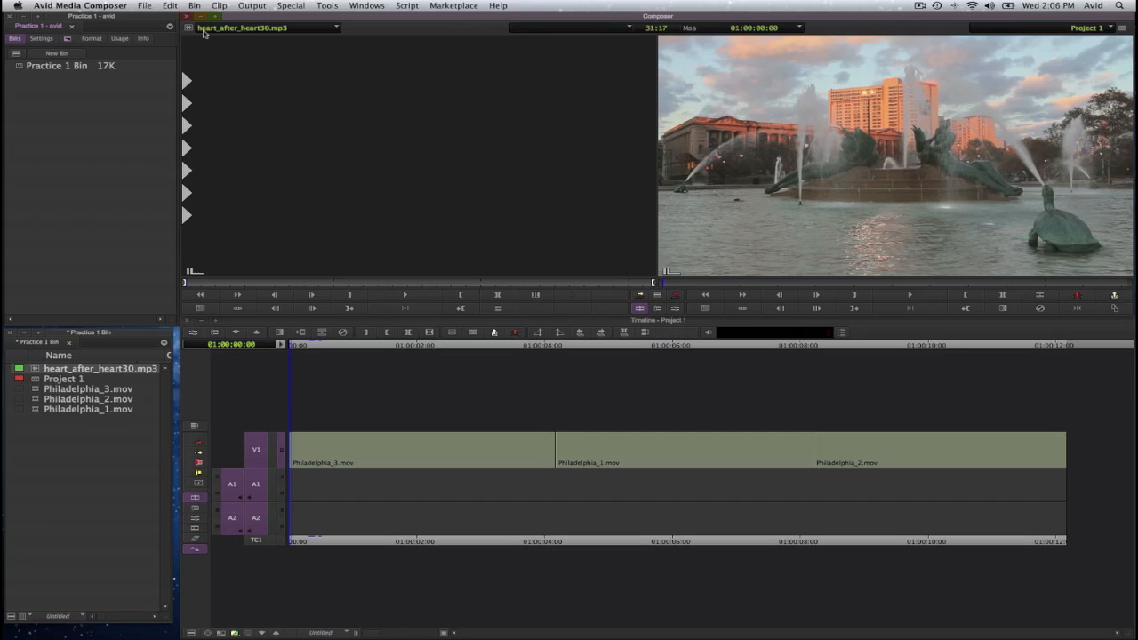
mouse_move(287, 35)
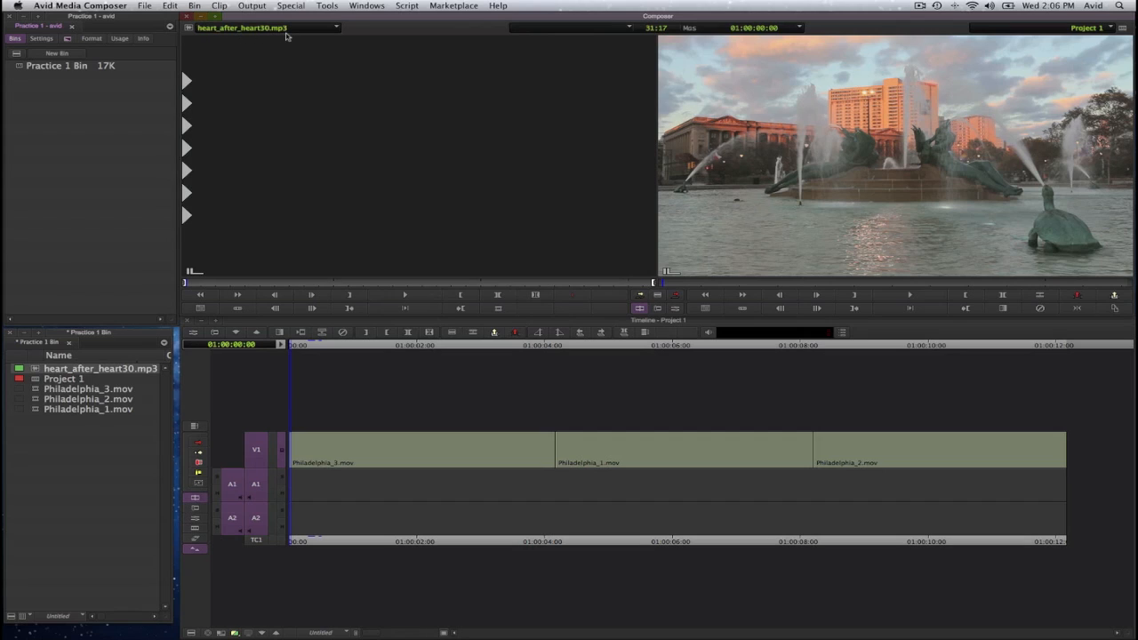
mouse_move(406, 283)
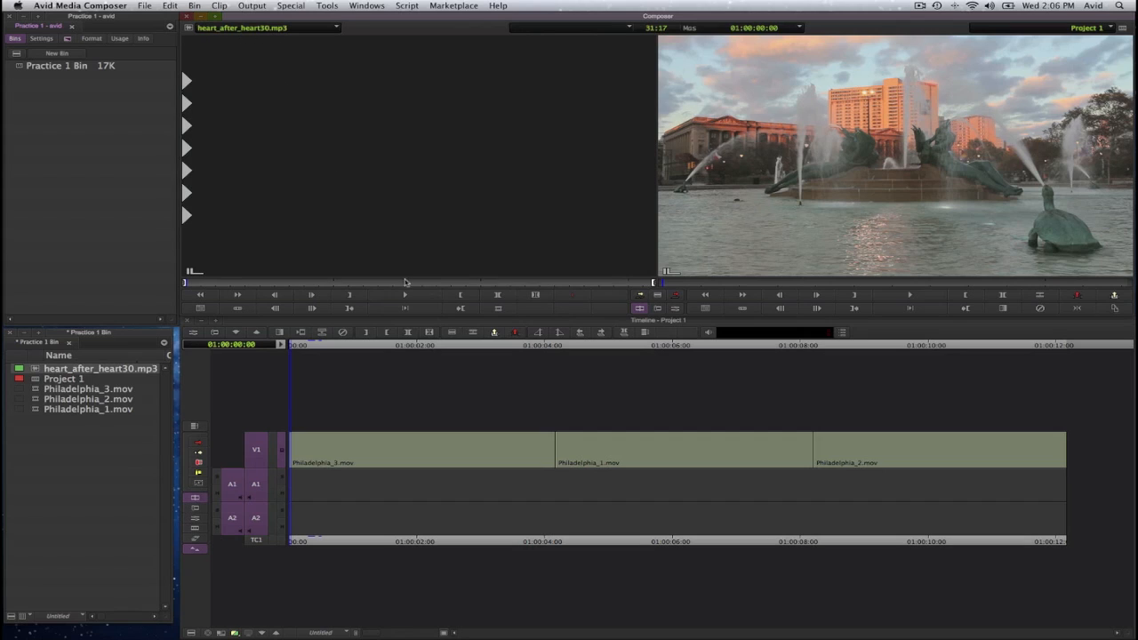
mouse_move(405, 295)
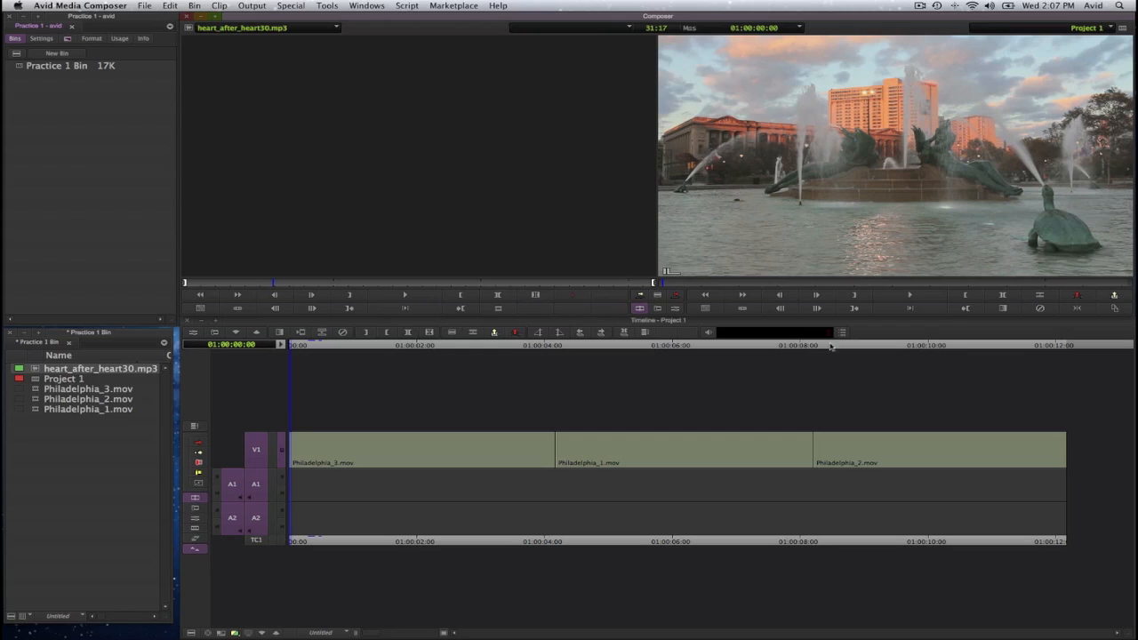
mouse_move(711, 337)
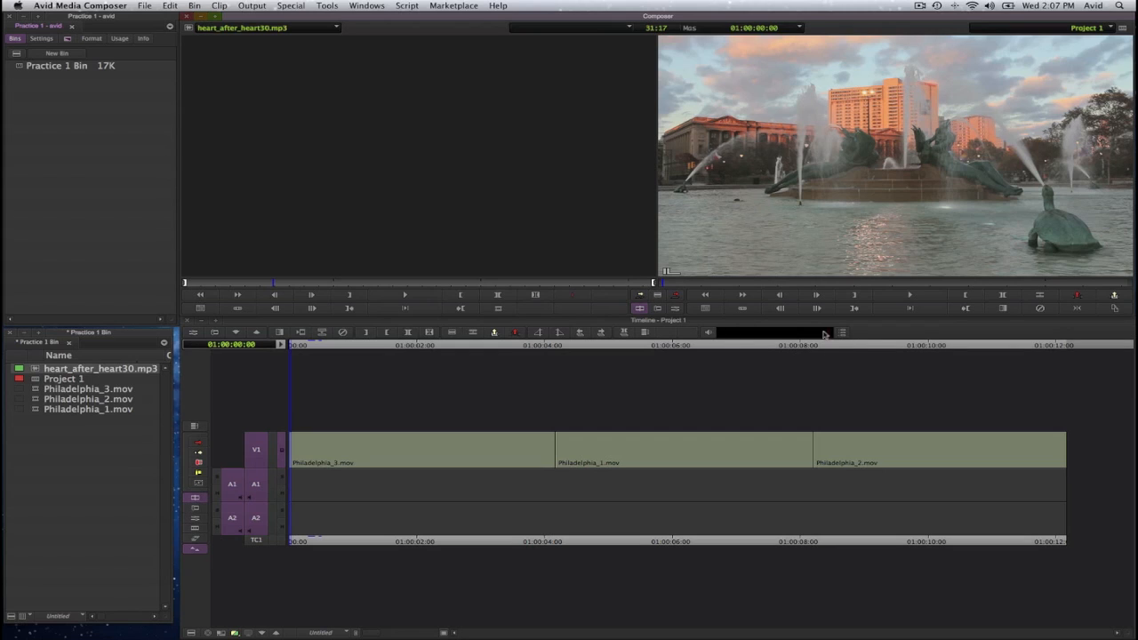
click(407, 332)
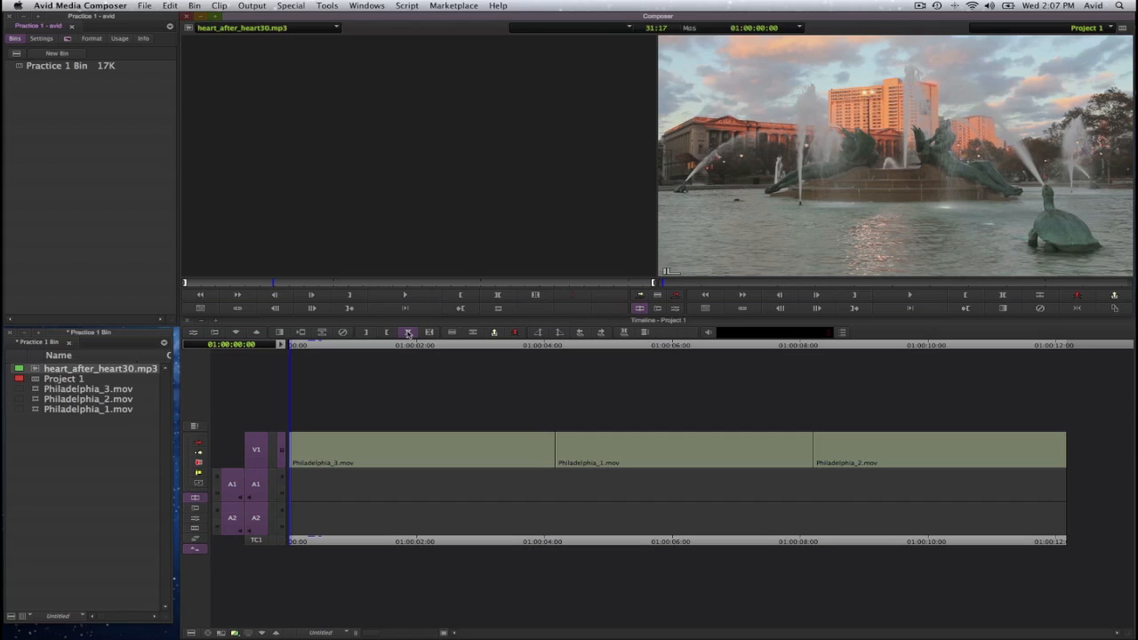
mouse_move(408, 332)
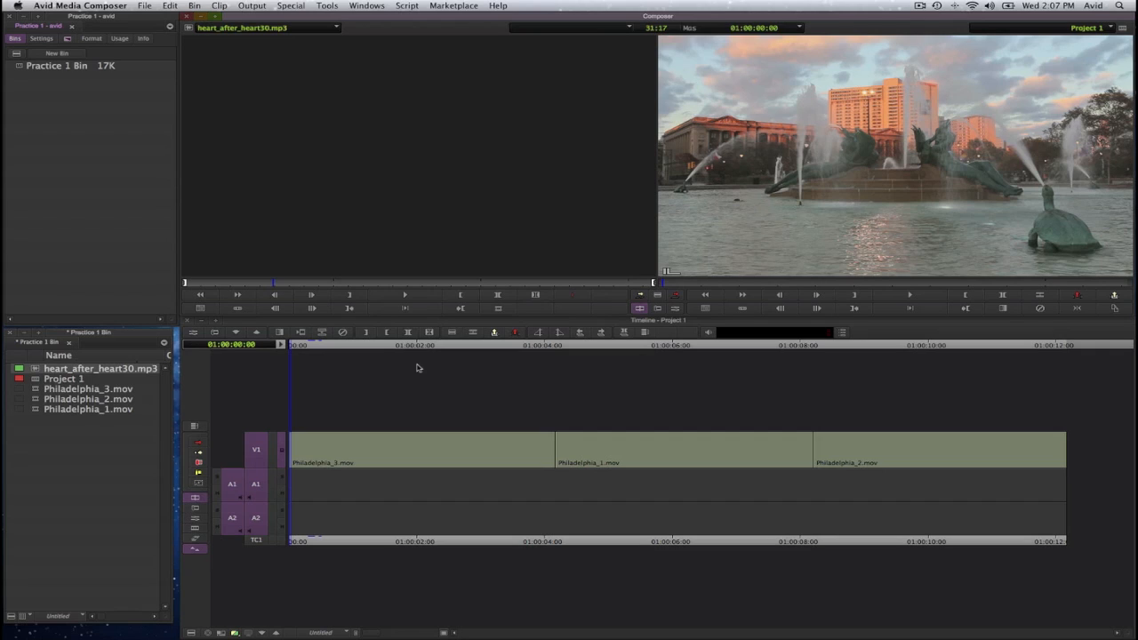
mouse_move(354, 330)
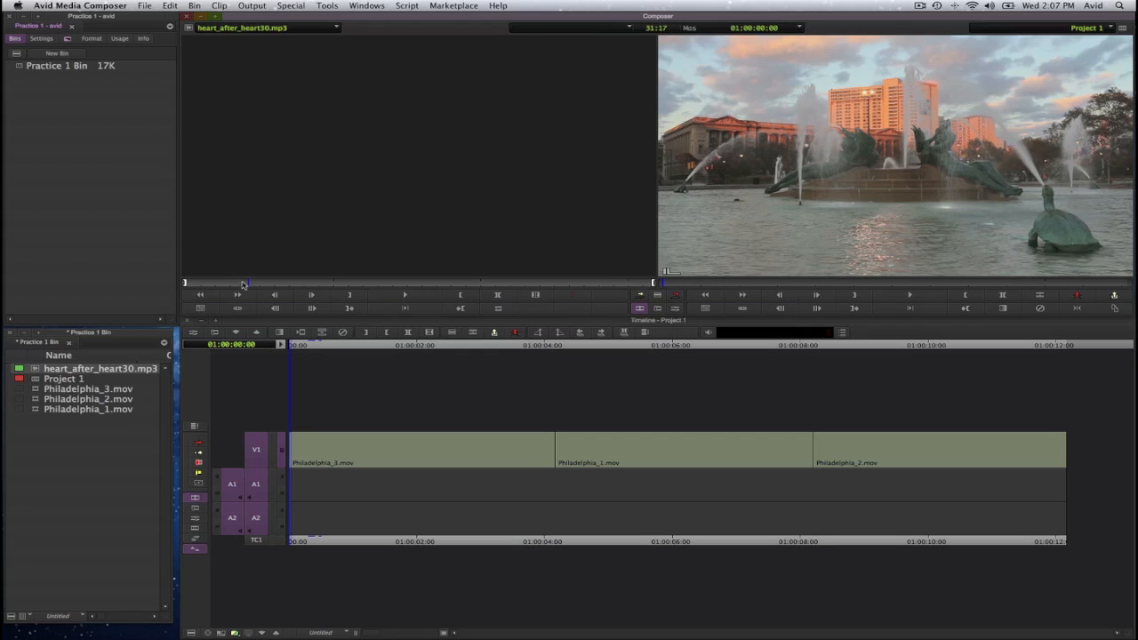
mouse_move(410, 289)
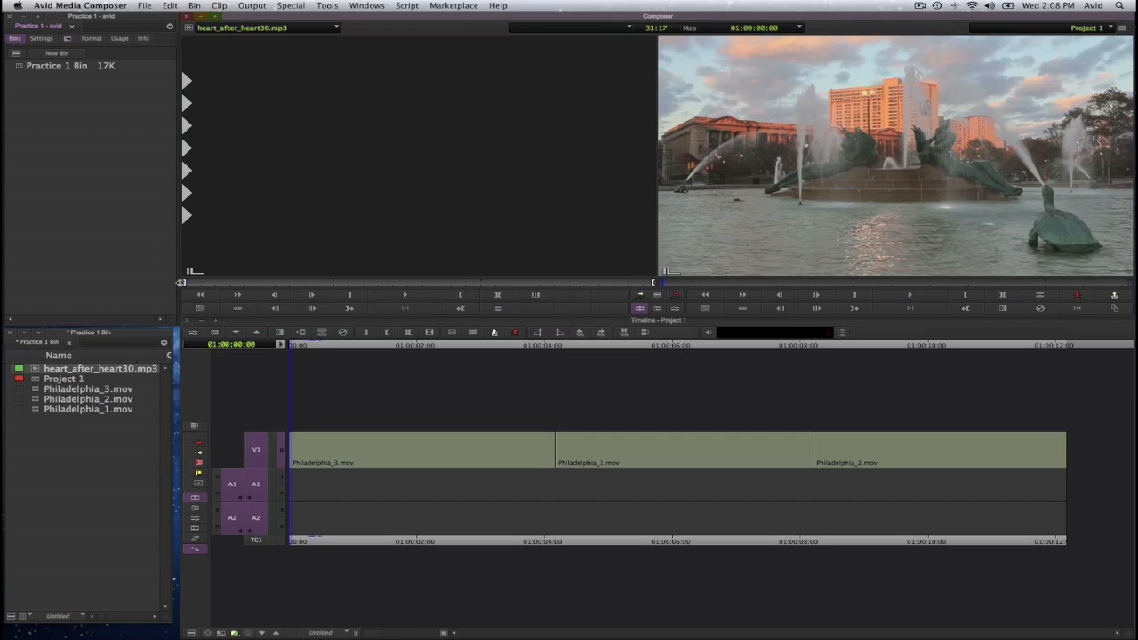
mouse_move(186, 283)
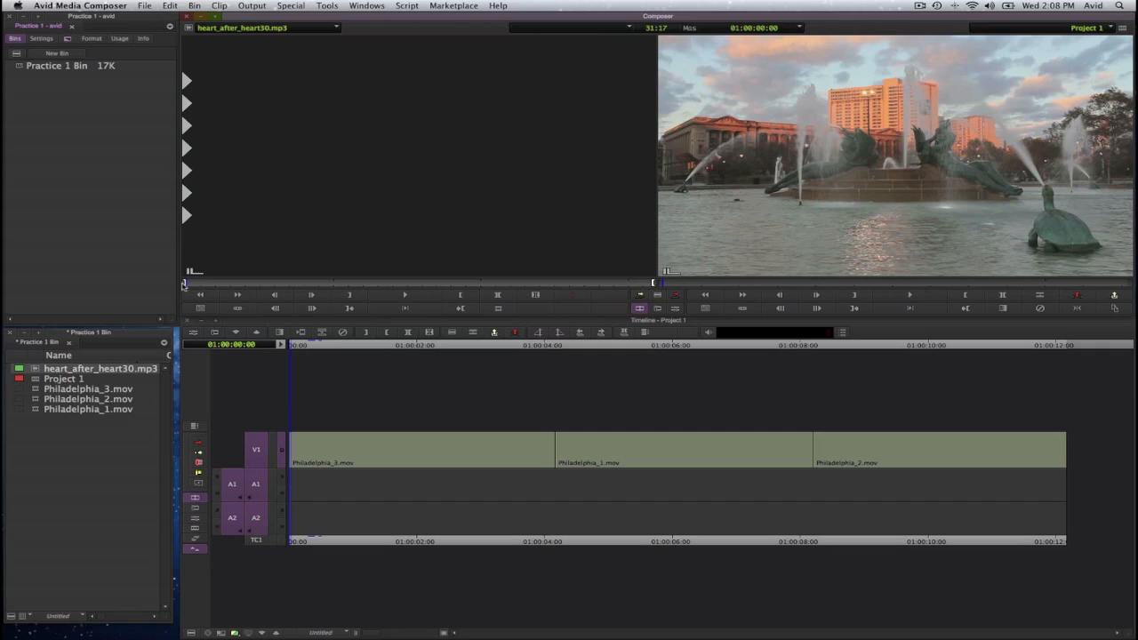
click(405, 294)
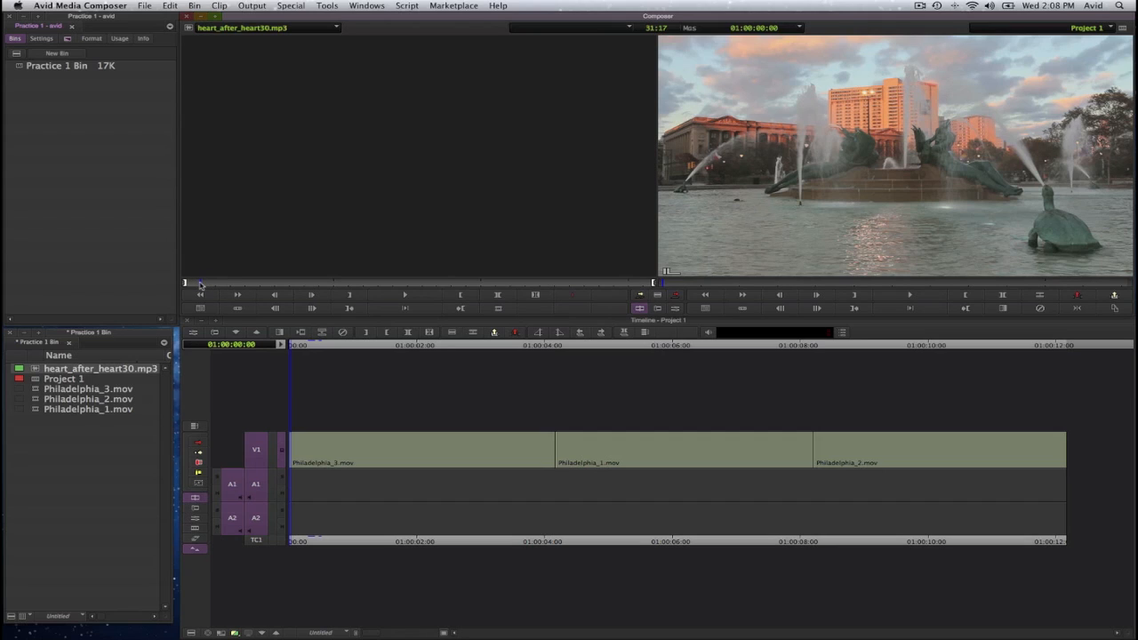
mouse_move(199, 284)
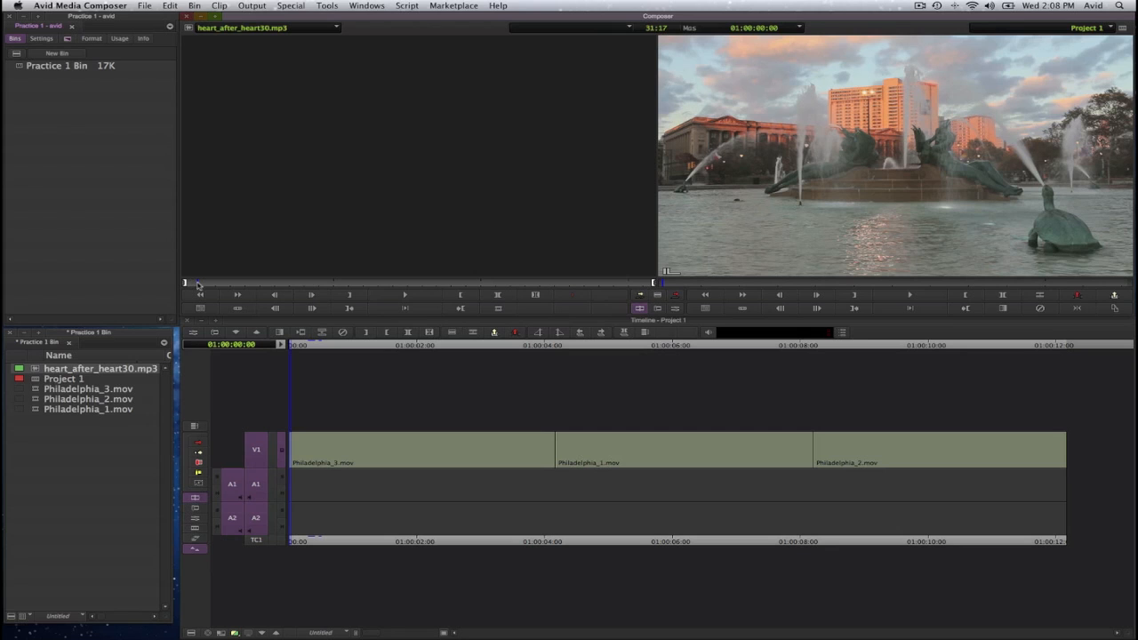
mouse_move(274, 419)
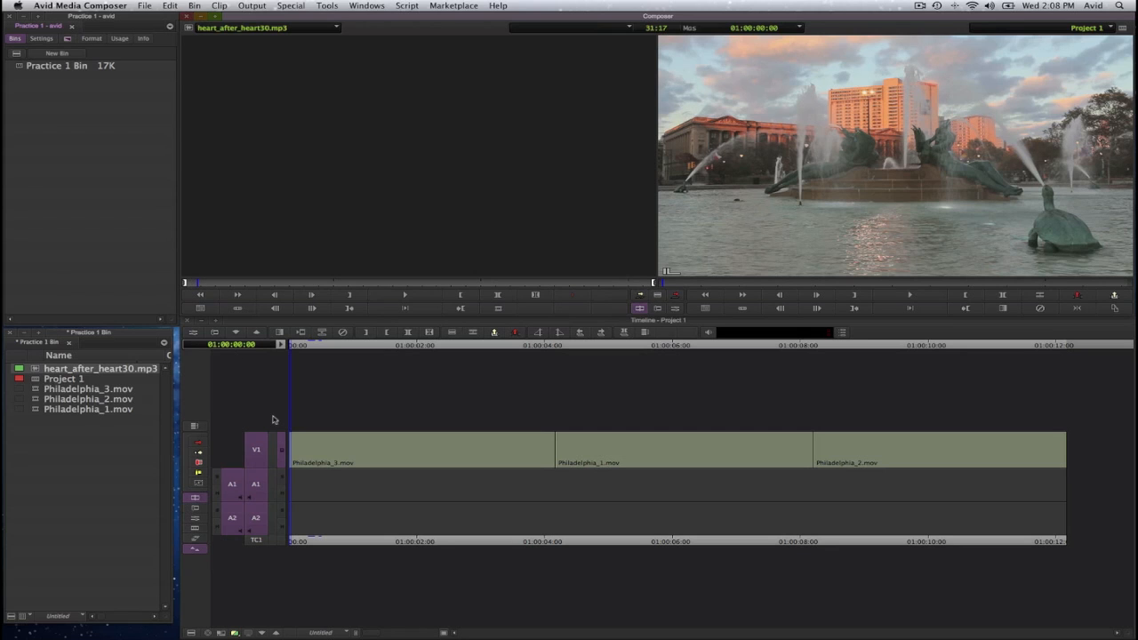
mouse_move(251, 613)
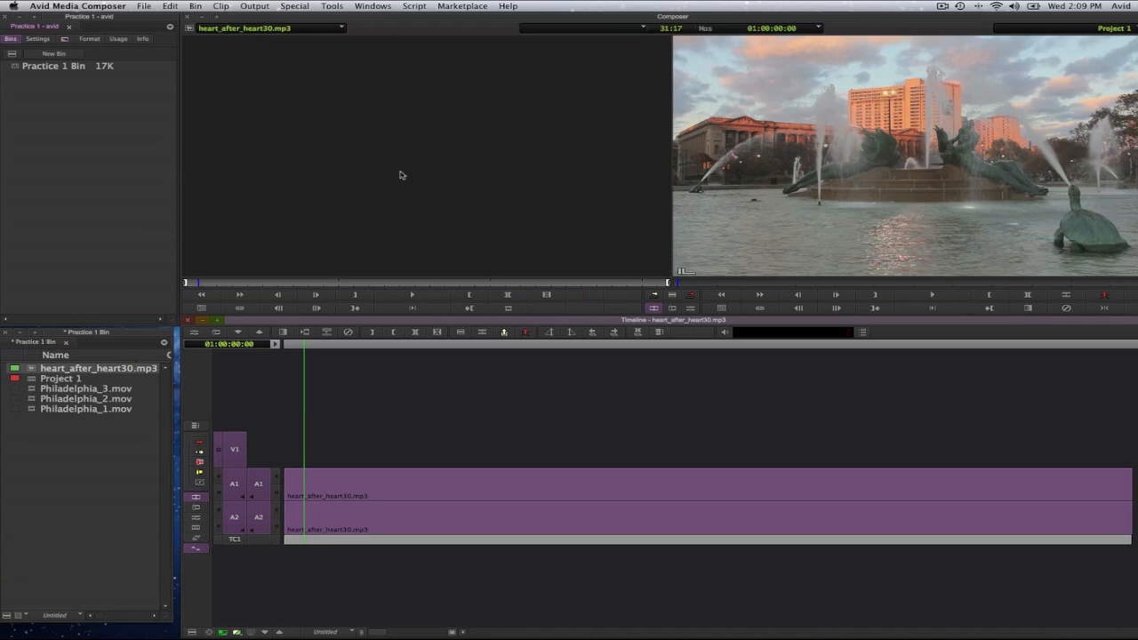
mouse_move(321, 483)
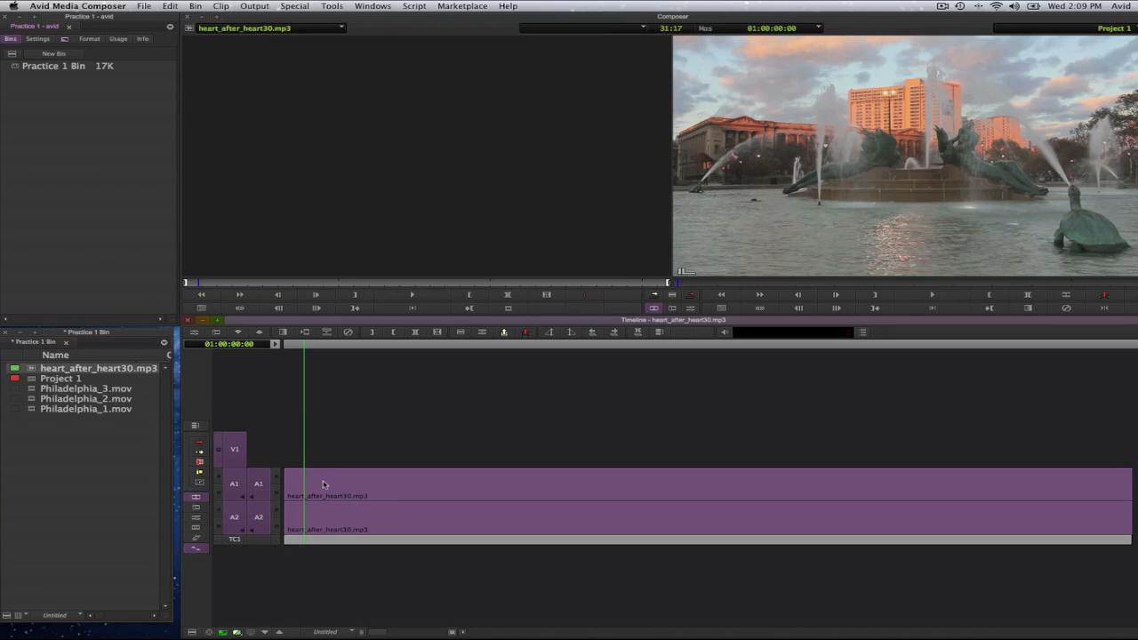
mouse_move(317, 443)
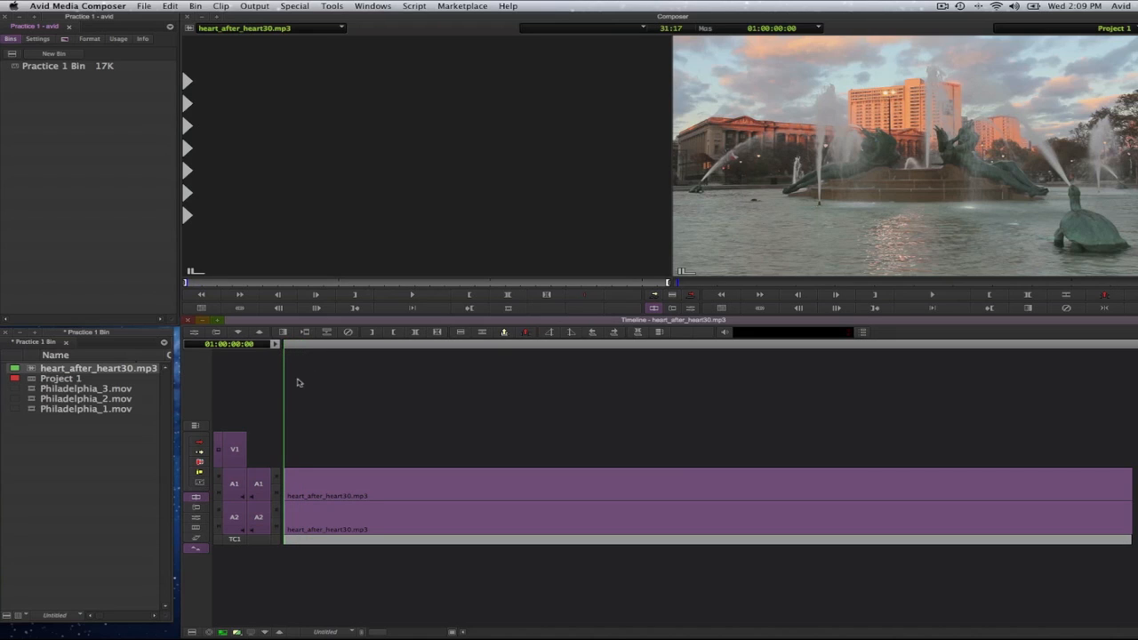
mouse_move(336, 408)
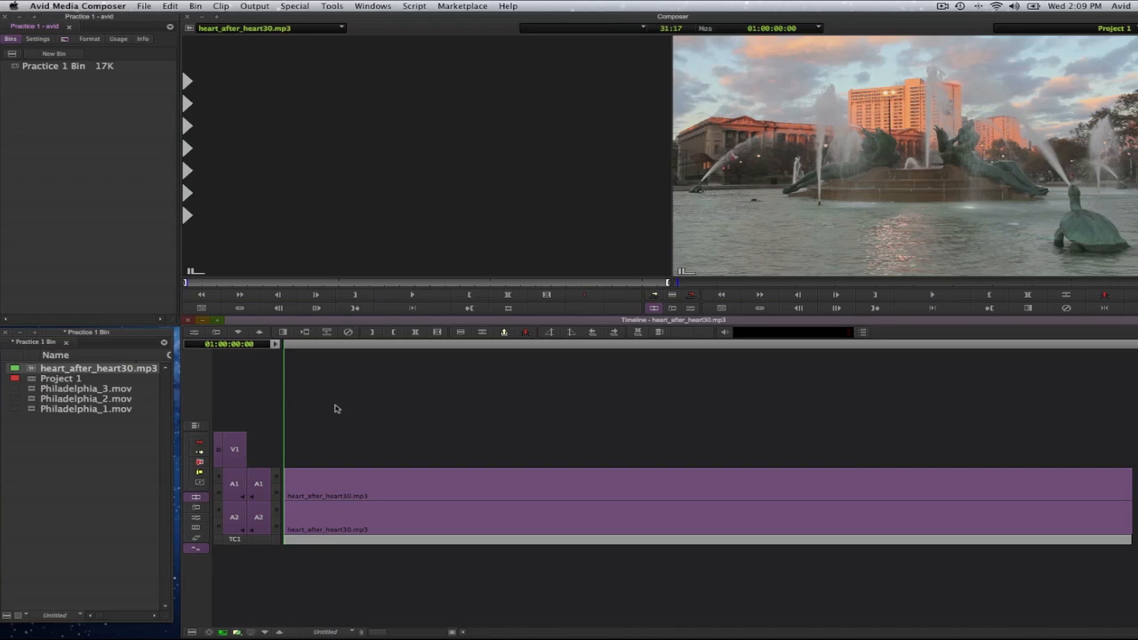
mouse_move(277, 584)
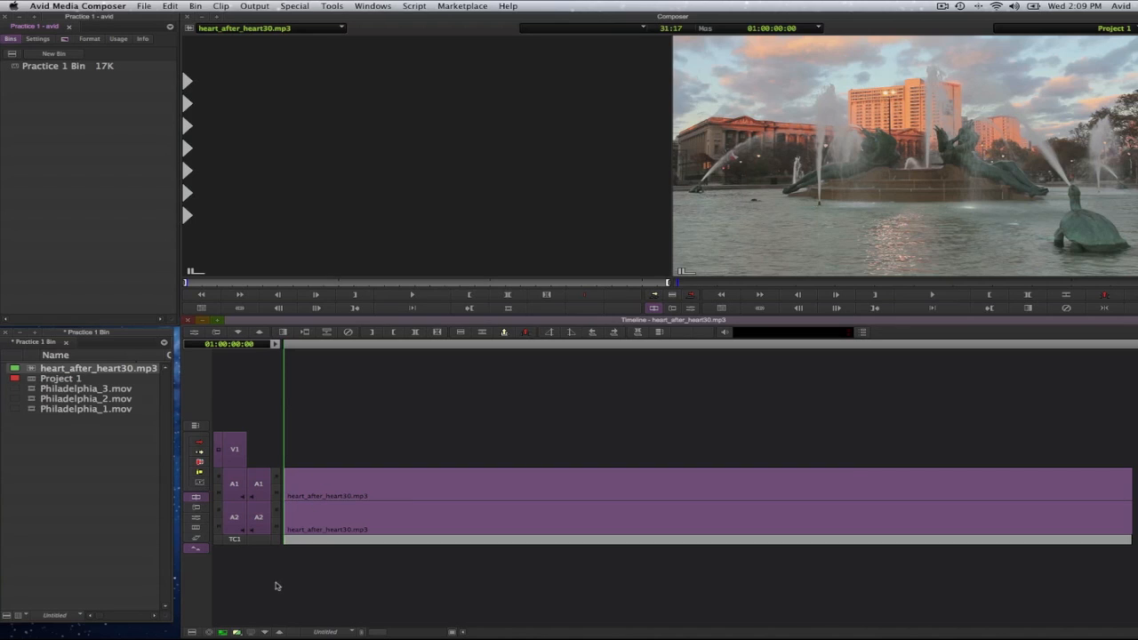
mouse_move(248, 600)
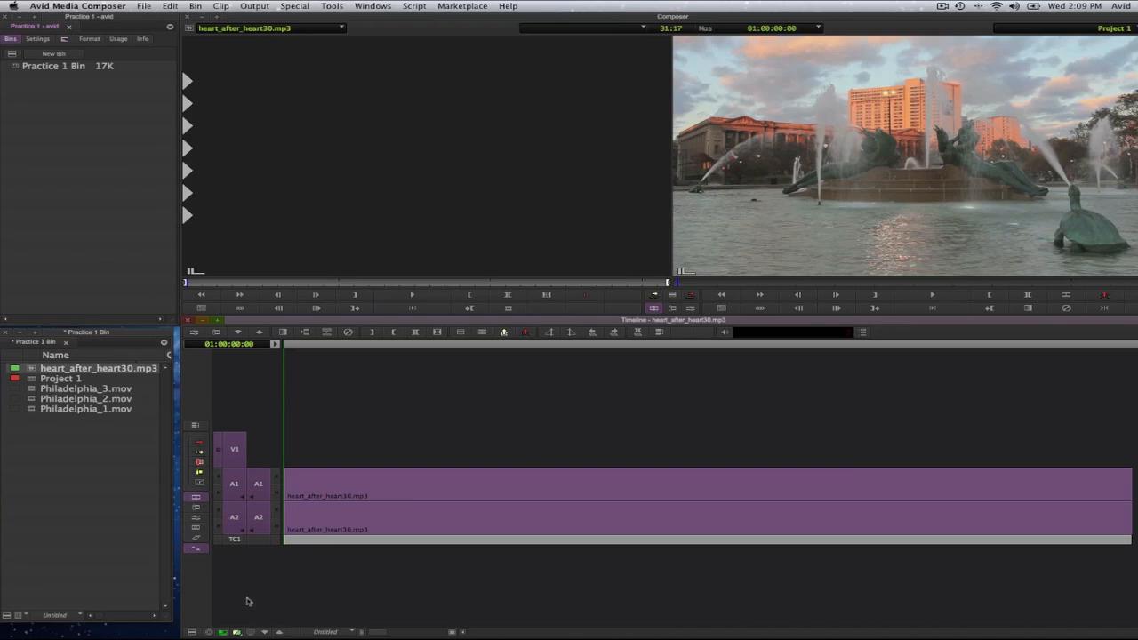
mouse_move(194, 632)
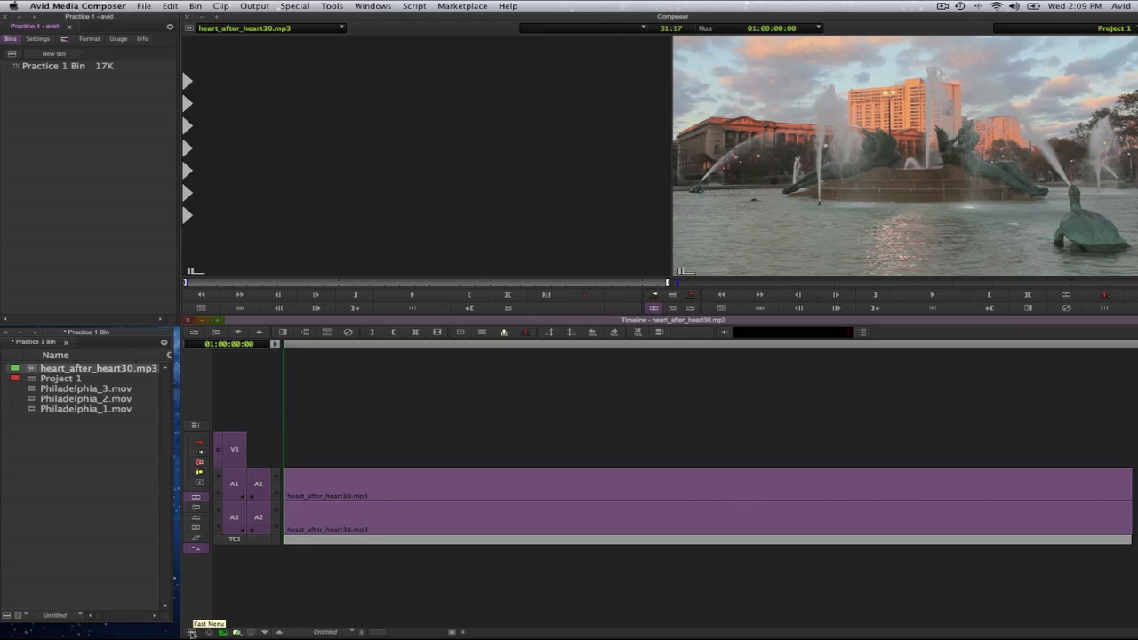
- Set the timeline's audio data display to Waveform for the music tracks
click(192, 632)
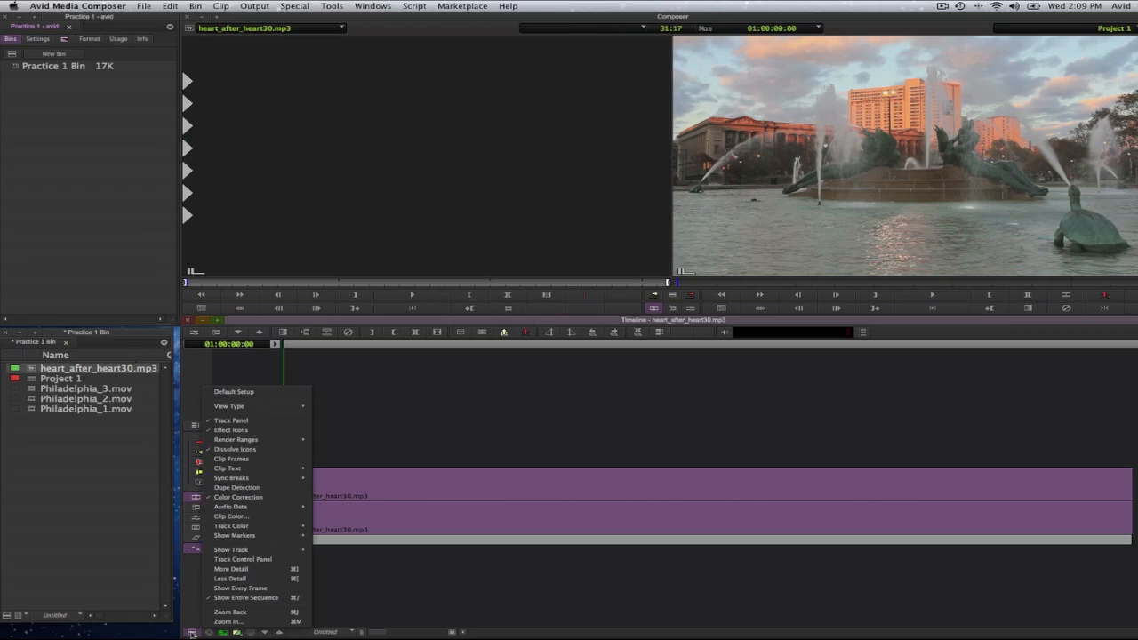
mouse_move(243, 559)
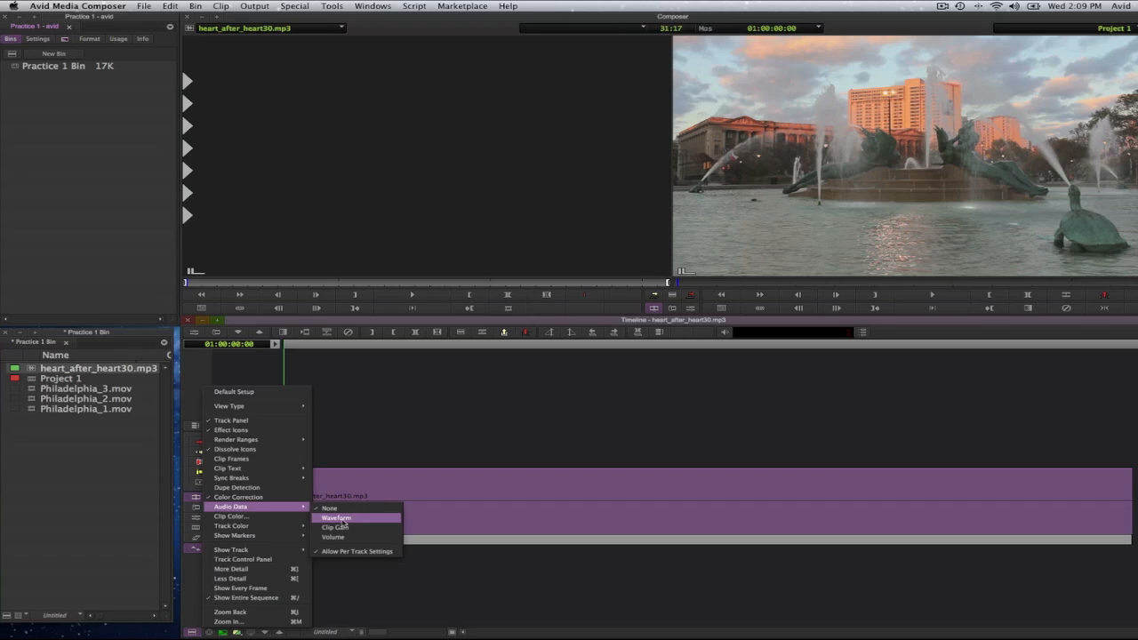
click(336, 517)
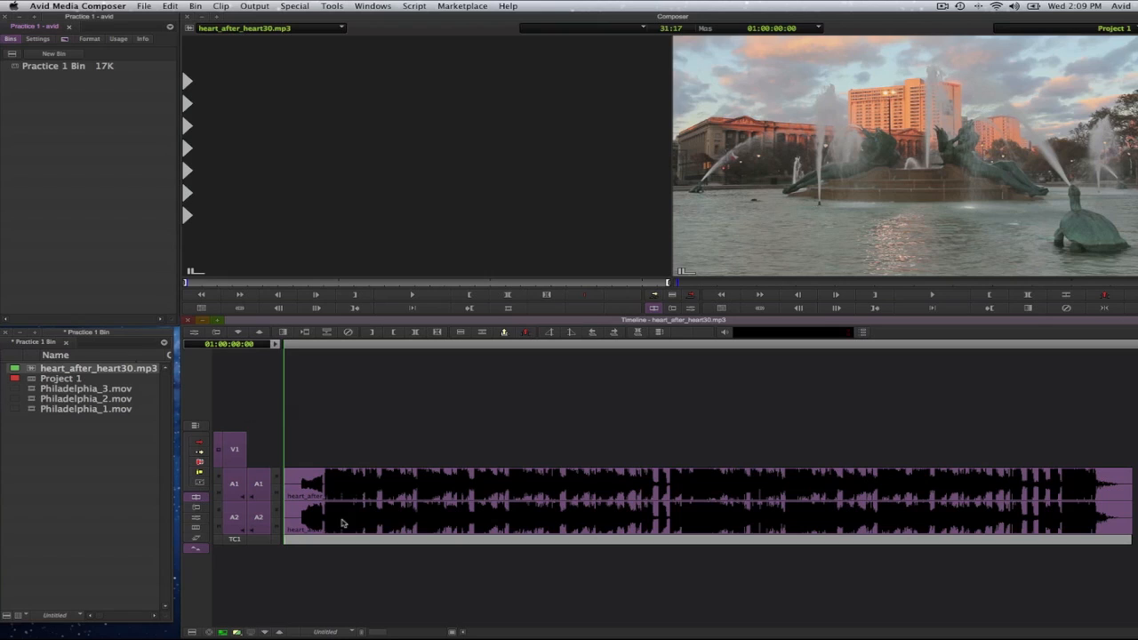
mouse_move(287, 379)
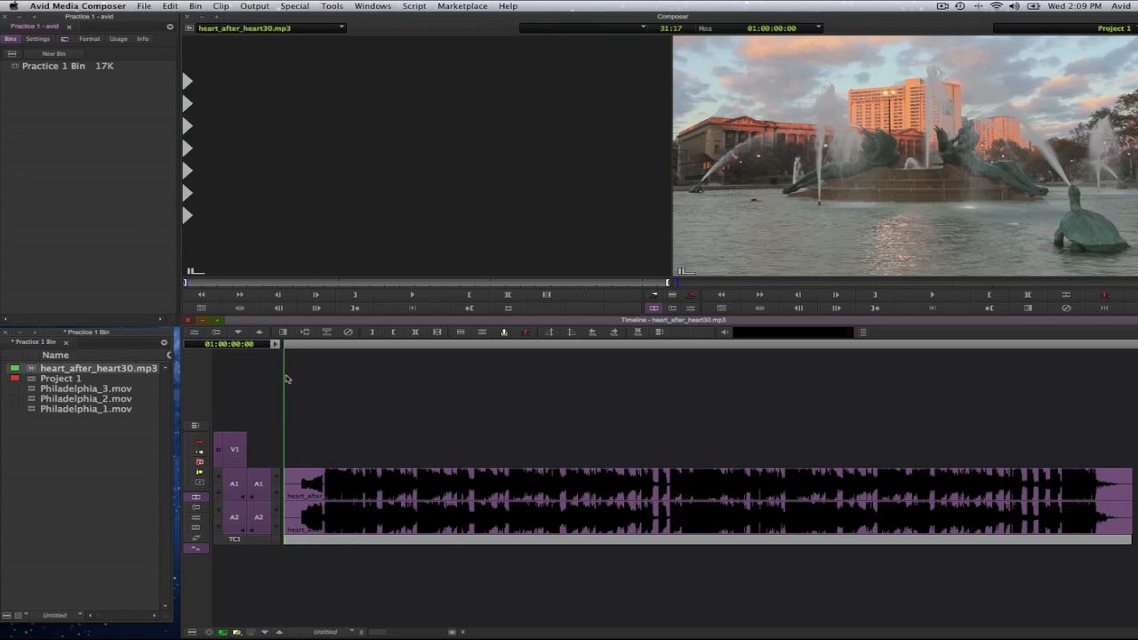
mouse_move(360, 251)
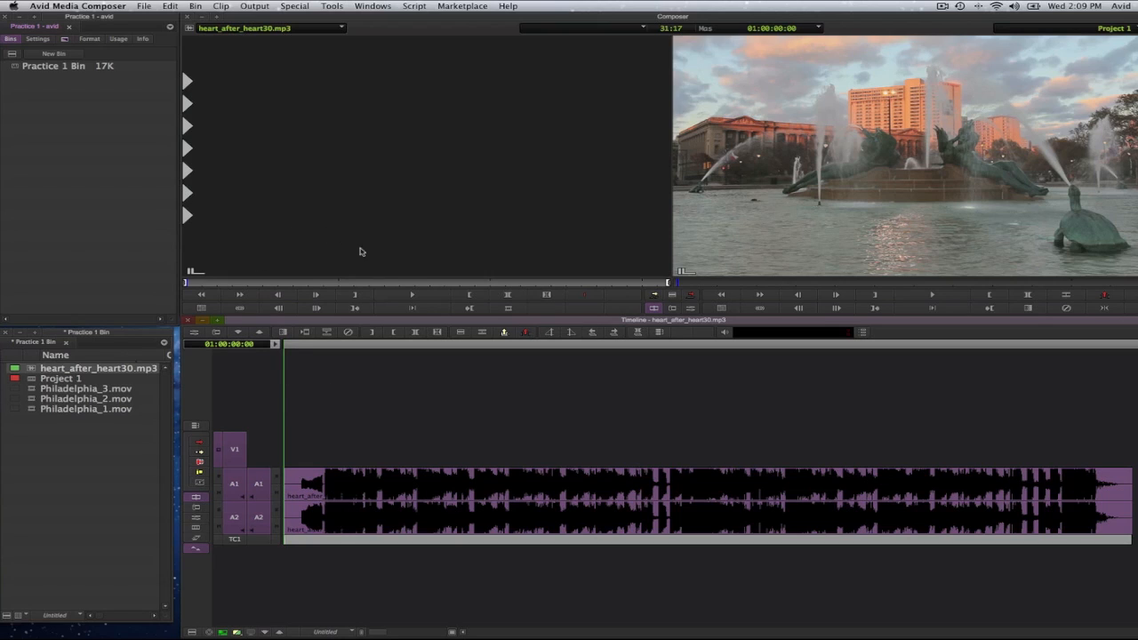
mouse_move(436, 194)
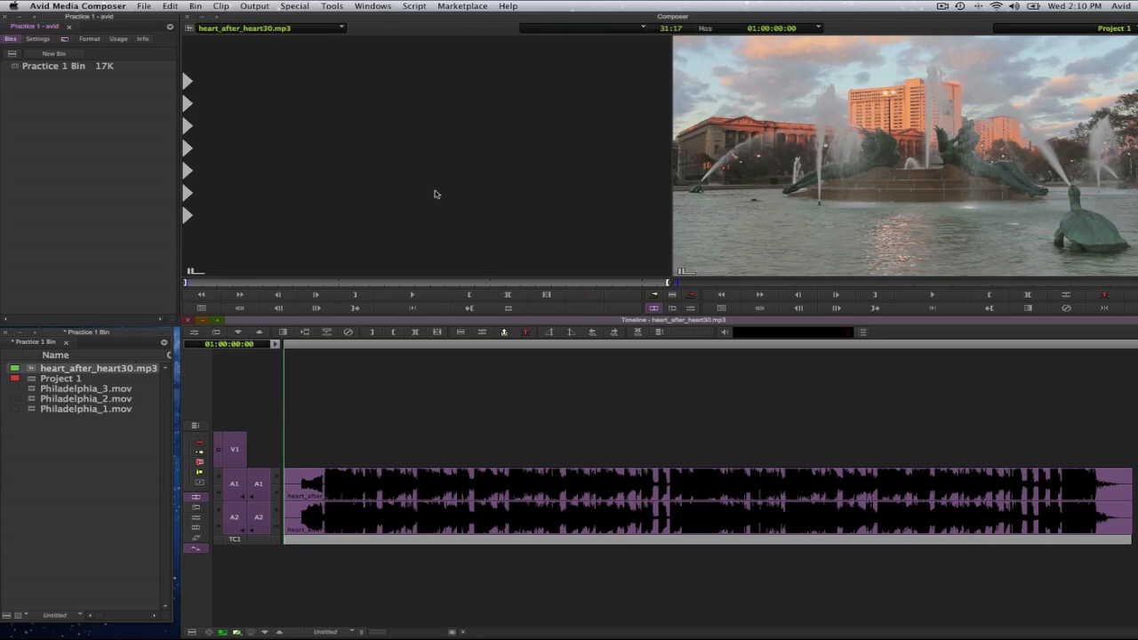
mouse_move(283, 367)
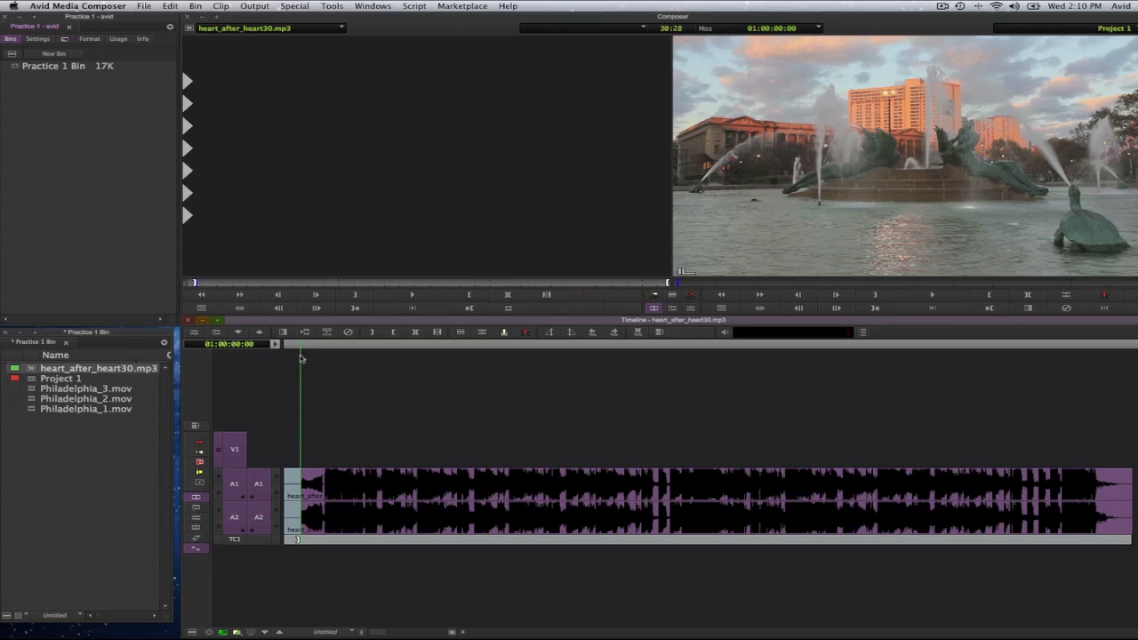
mouse_move(340, 347)
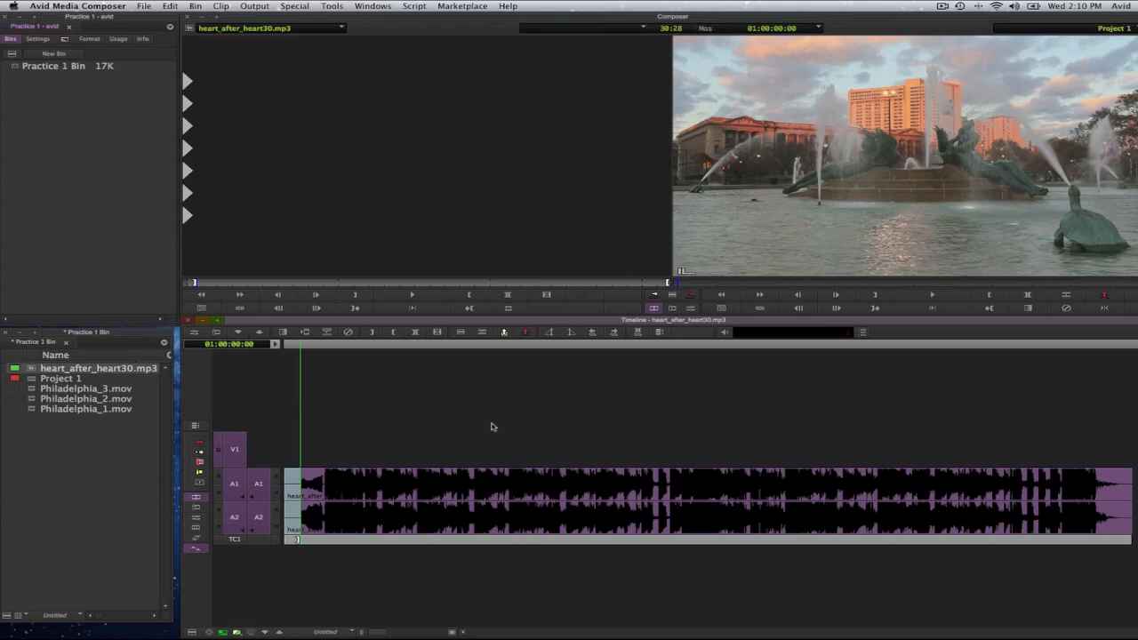
mouse_move(443, 415)
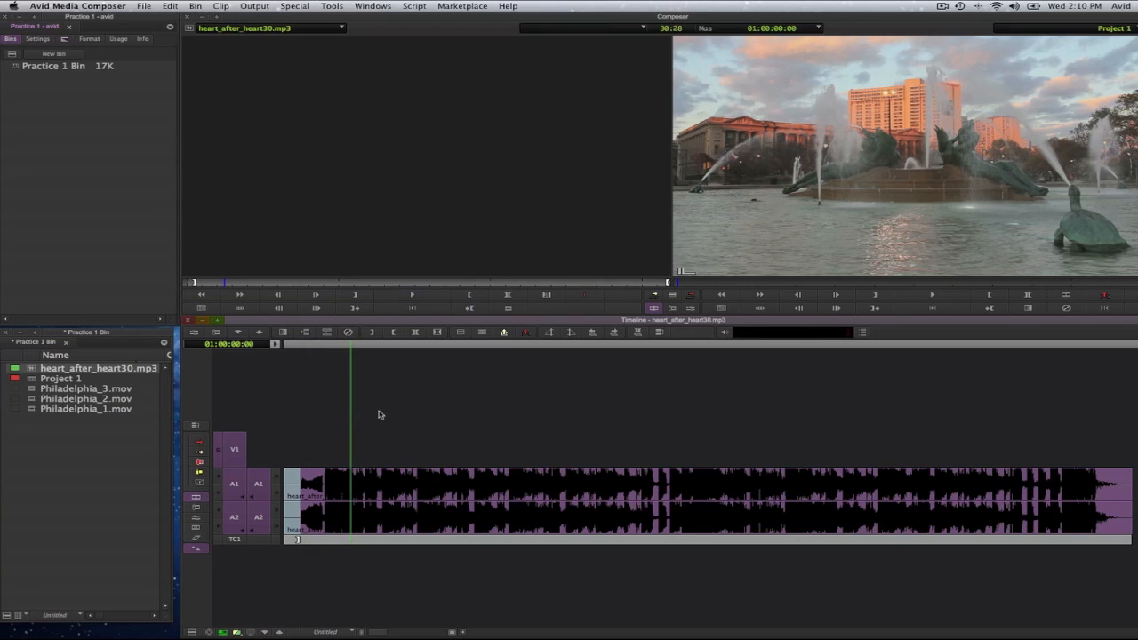
mouse_move(315, 371)
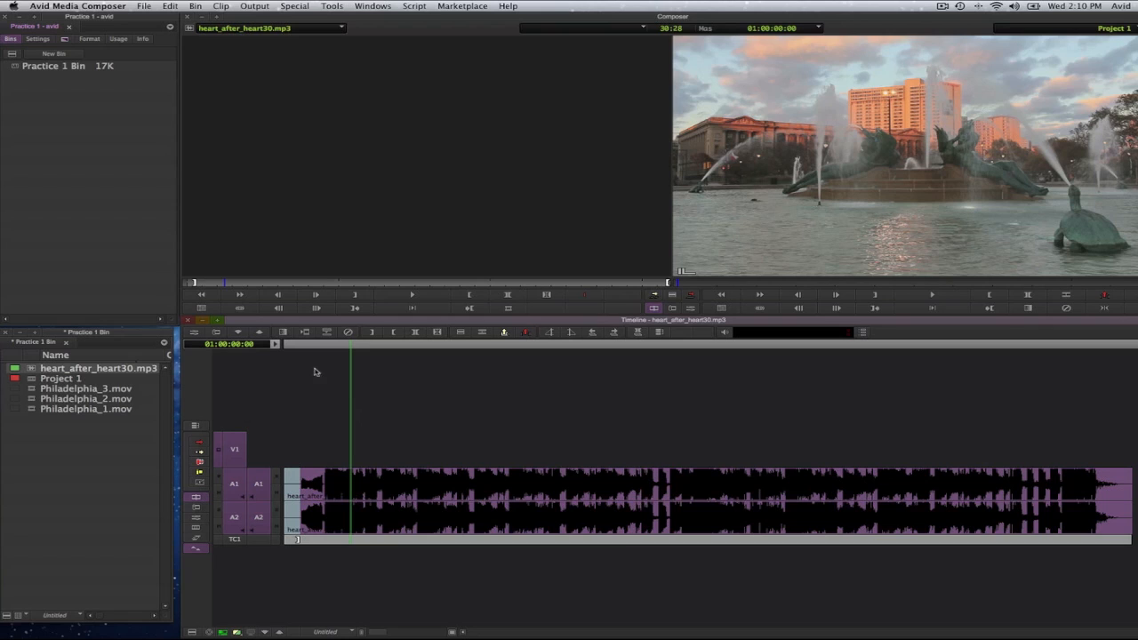
mouse_move(336, 394)
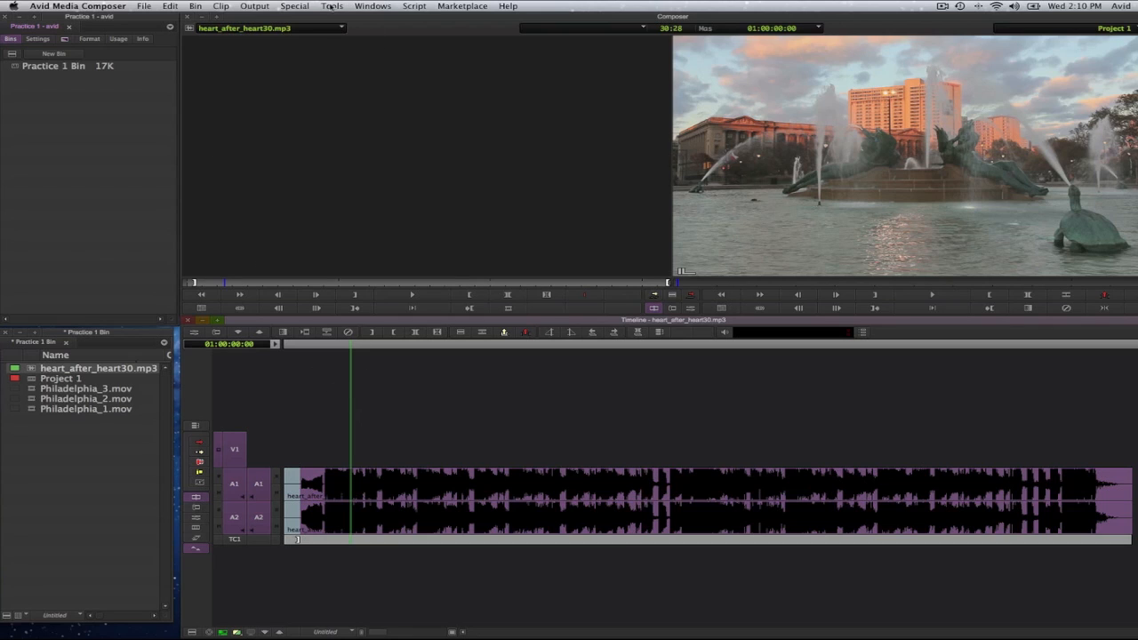
- Open the Audio Mixer and pull the A1 music fader down toward -11.8 dB
click(331, 6)
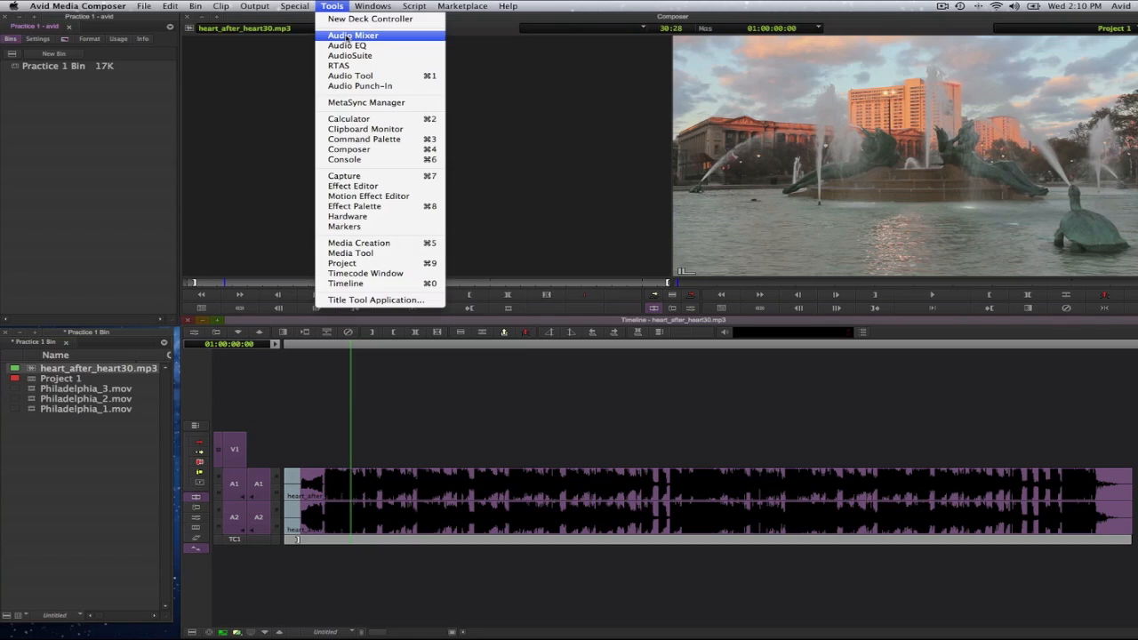
click(353, 35)
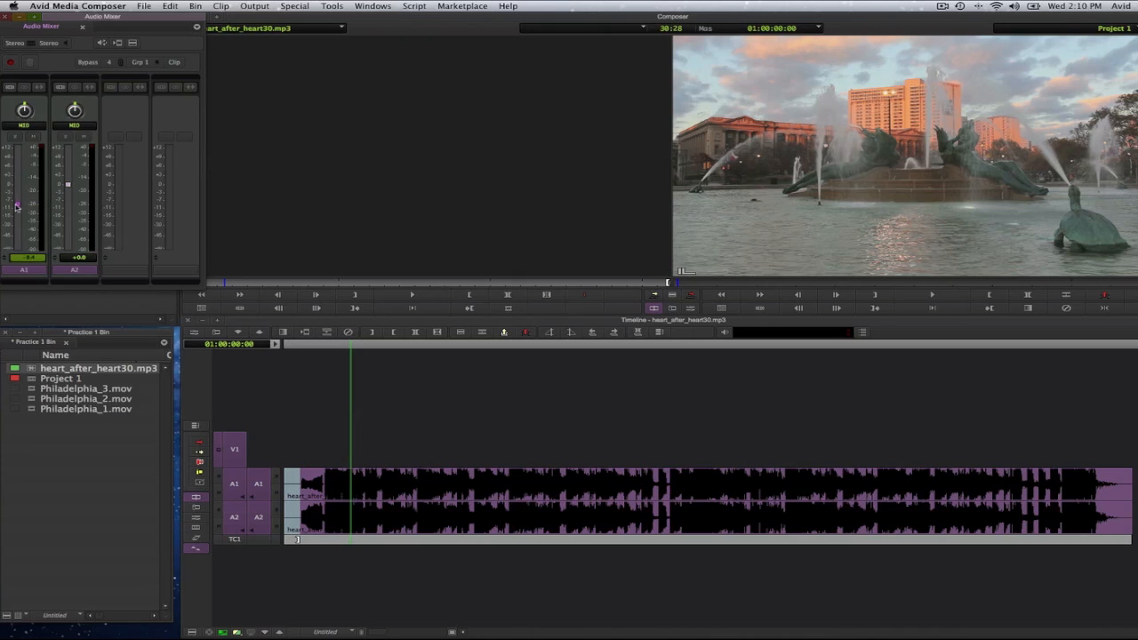
drag(17, 204, 17, 211)
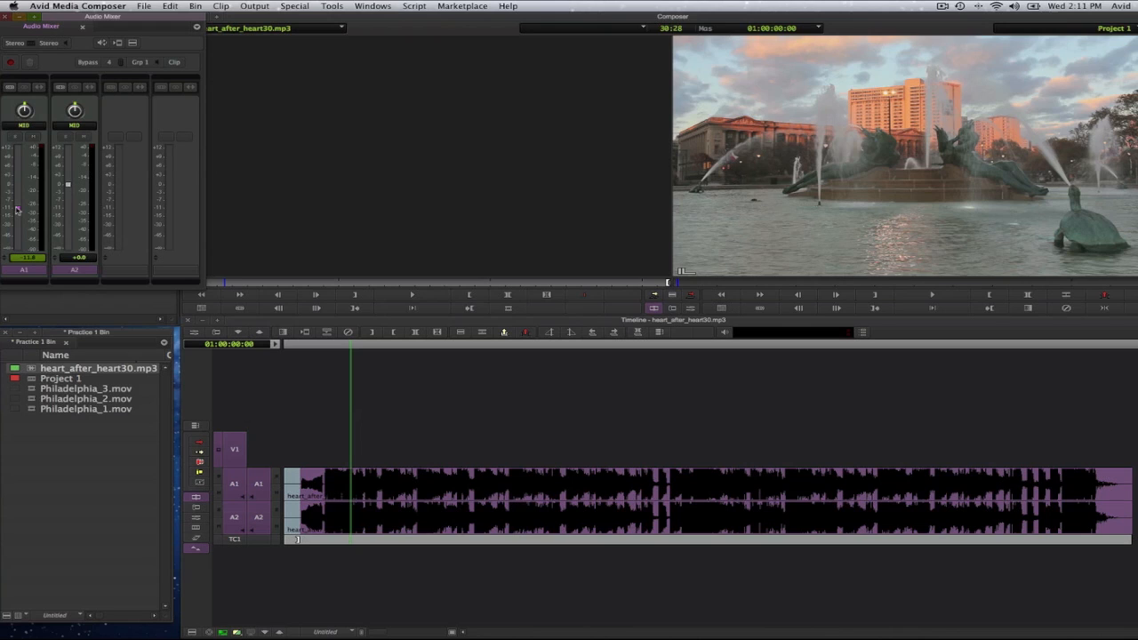
mouse_move(70, 185)
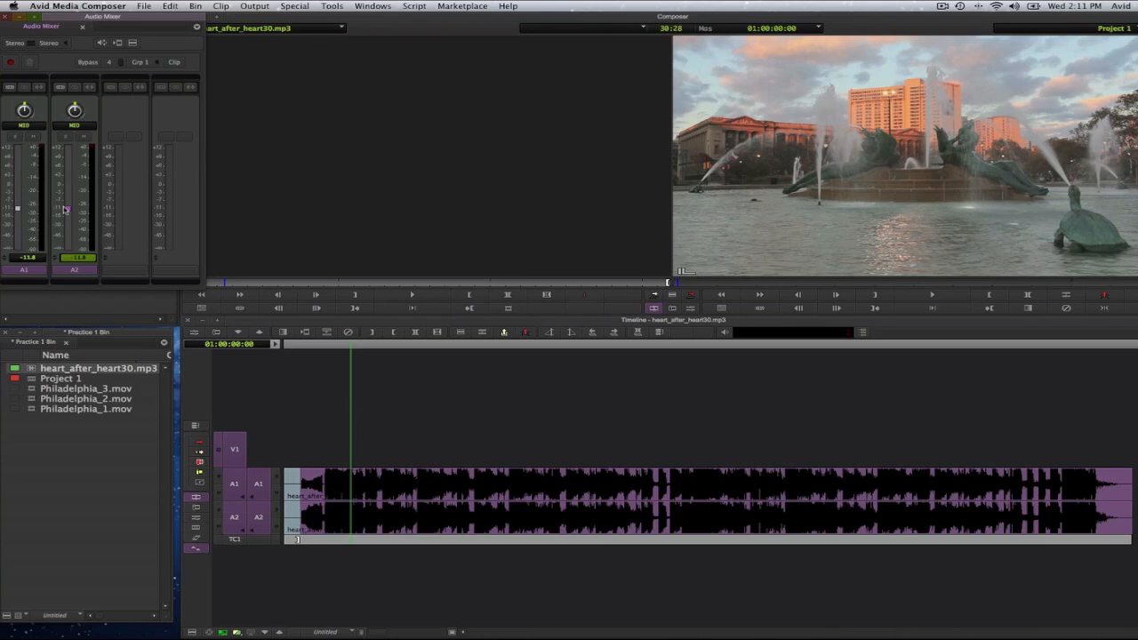
mouse_move(67, 209)
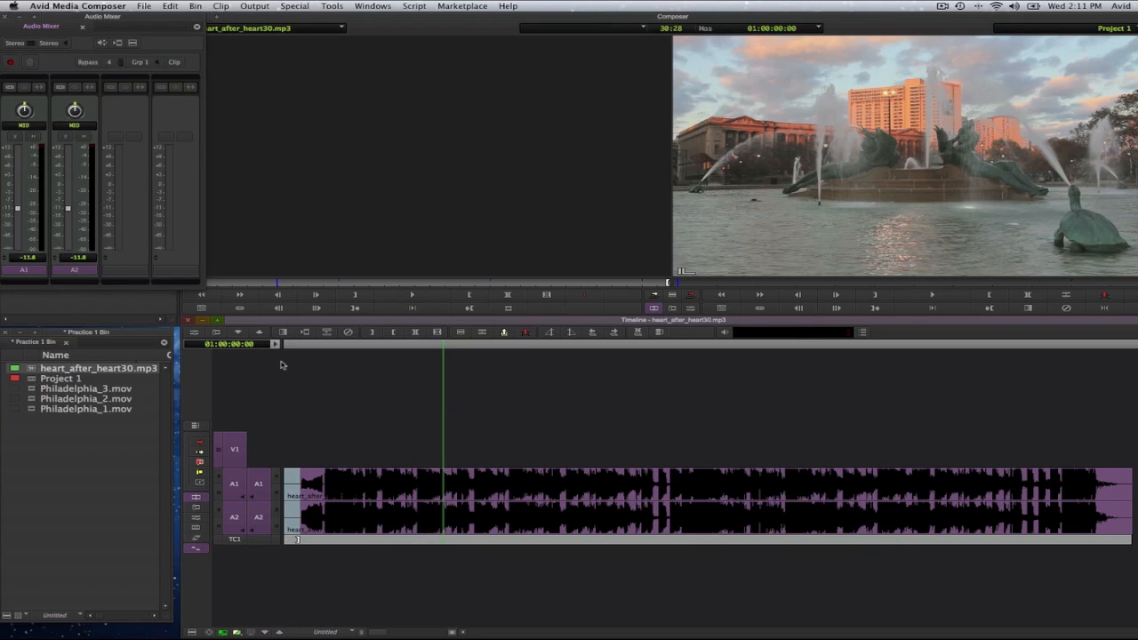
mouse_move(445, 392)
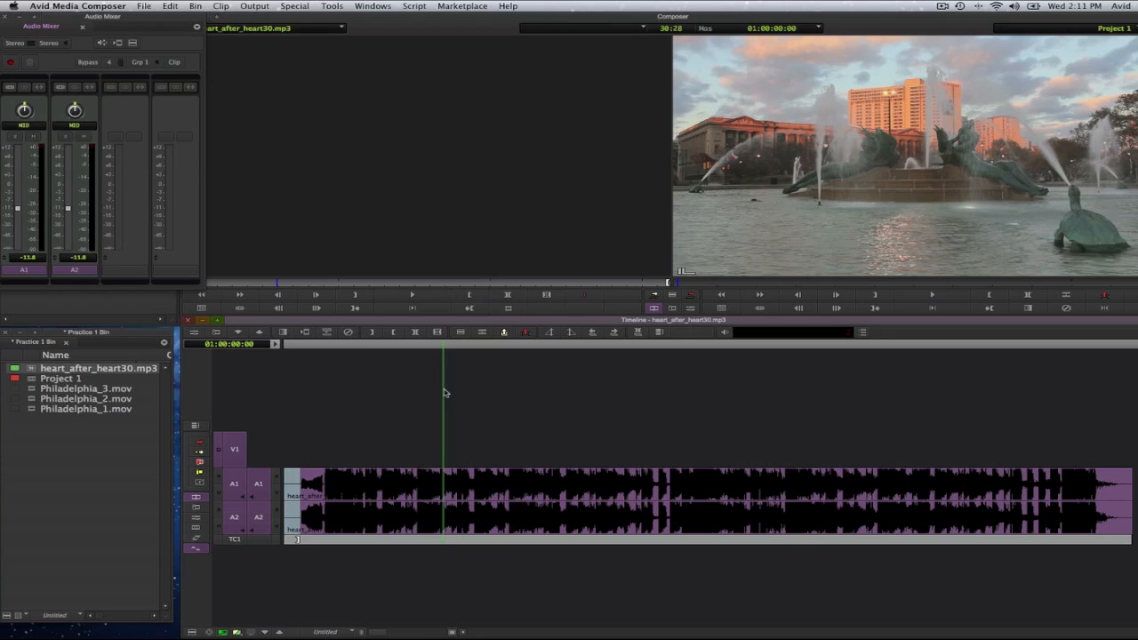
mouse_move(305, 460)
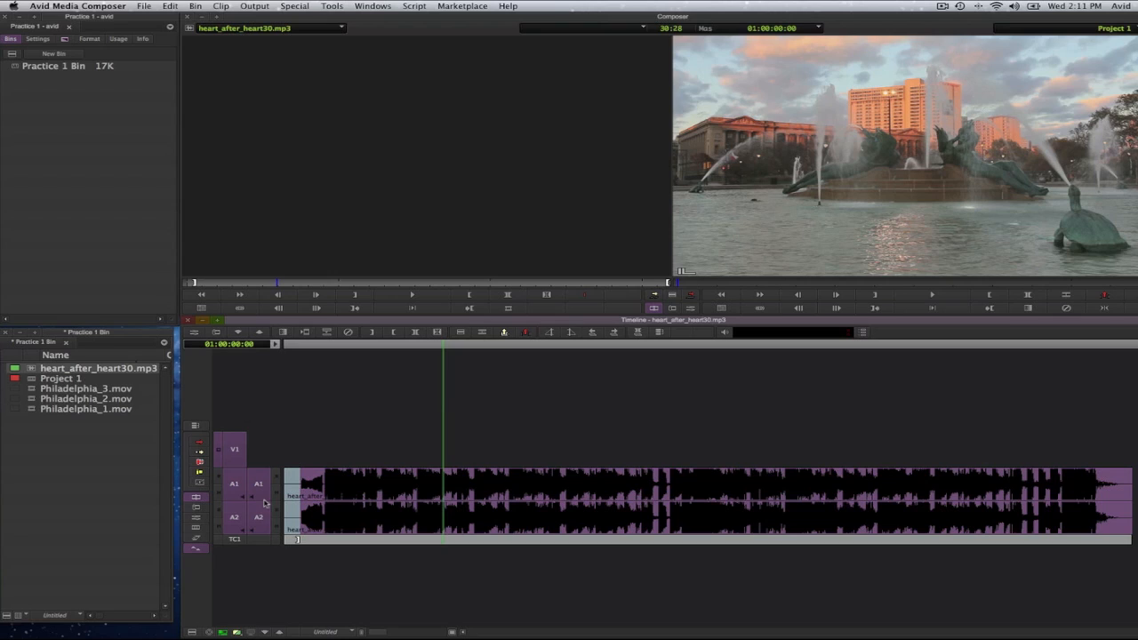
mouse_move(223, 631)
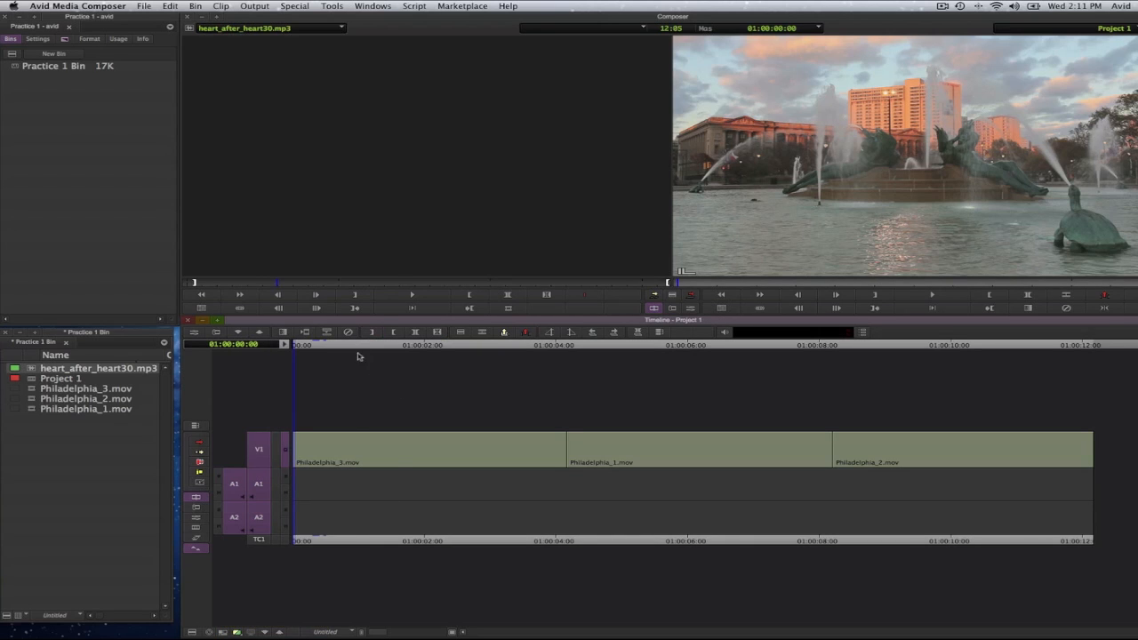
mouse_move(321, 391)
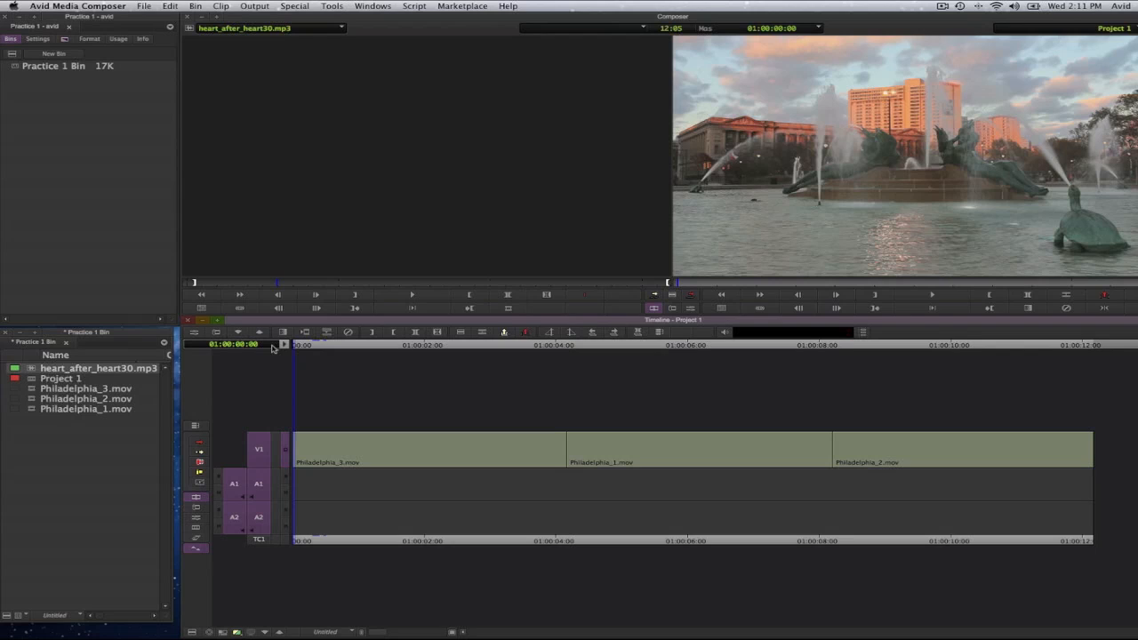
mouse_move(272, 347)
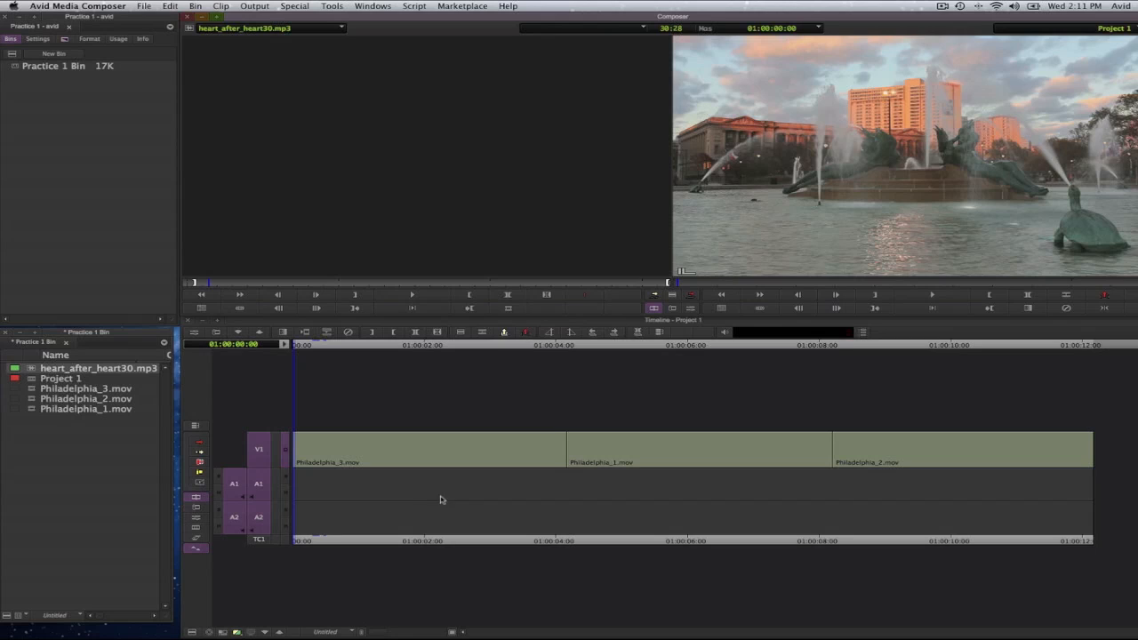
mouse_move(407, 498)
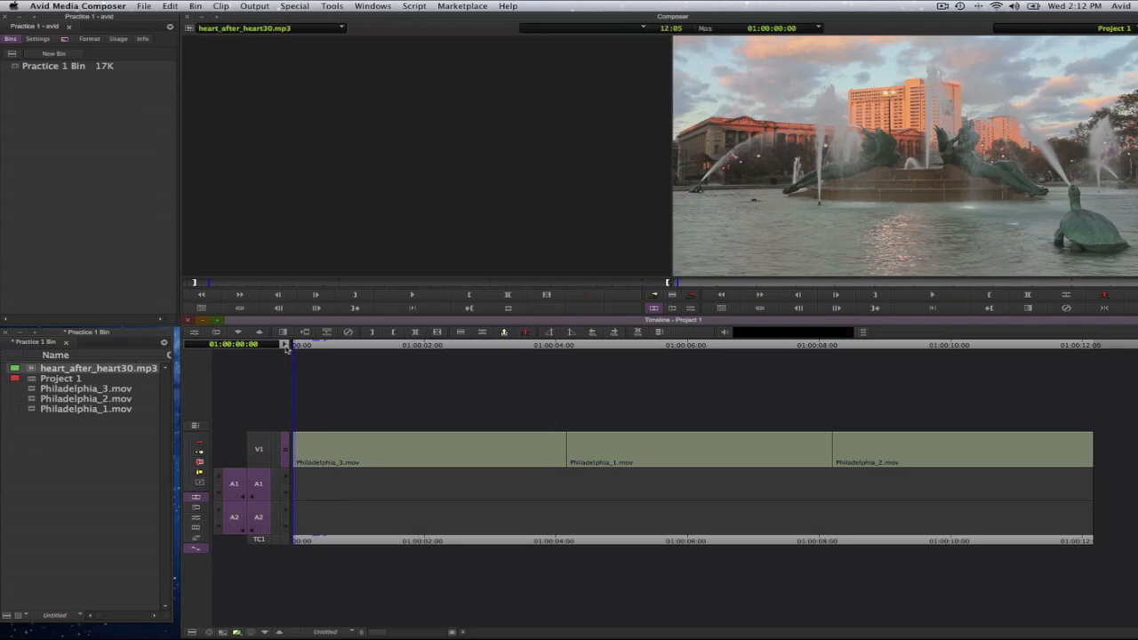
mouse_move(284, 347)
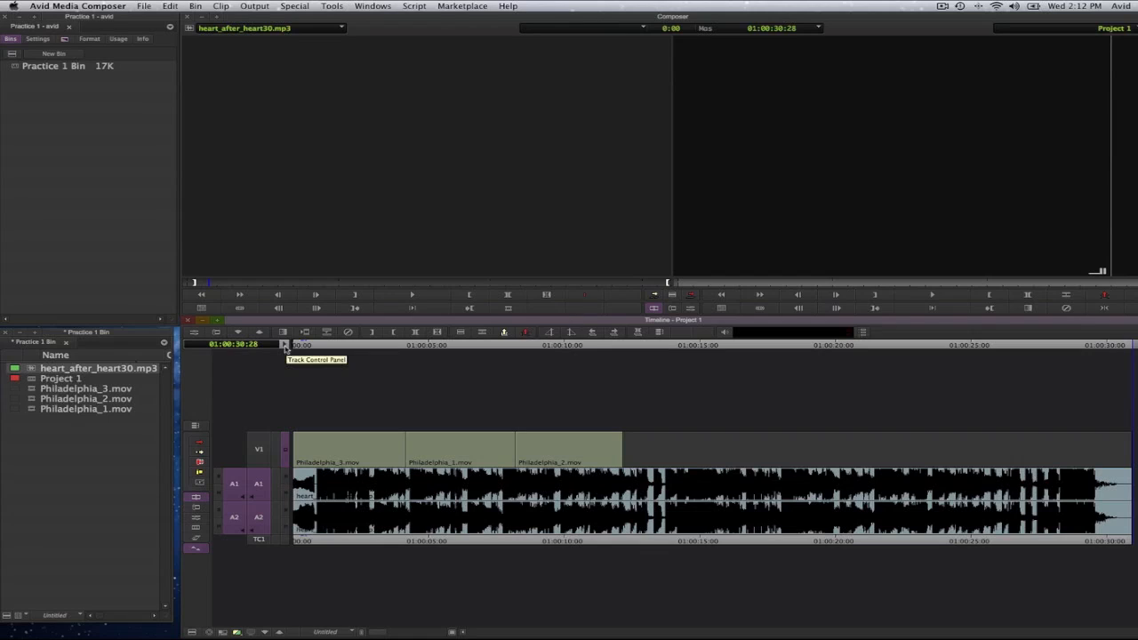
mouse_move(287, 347)
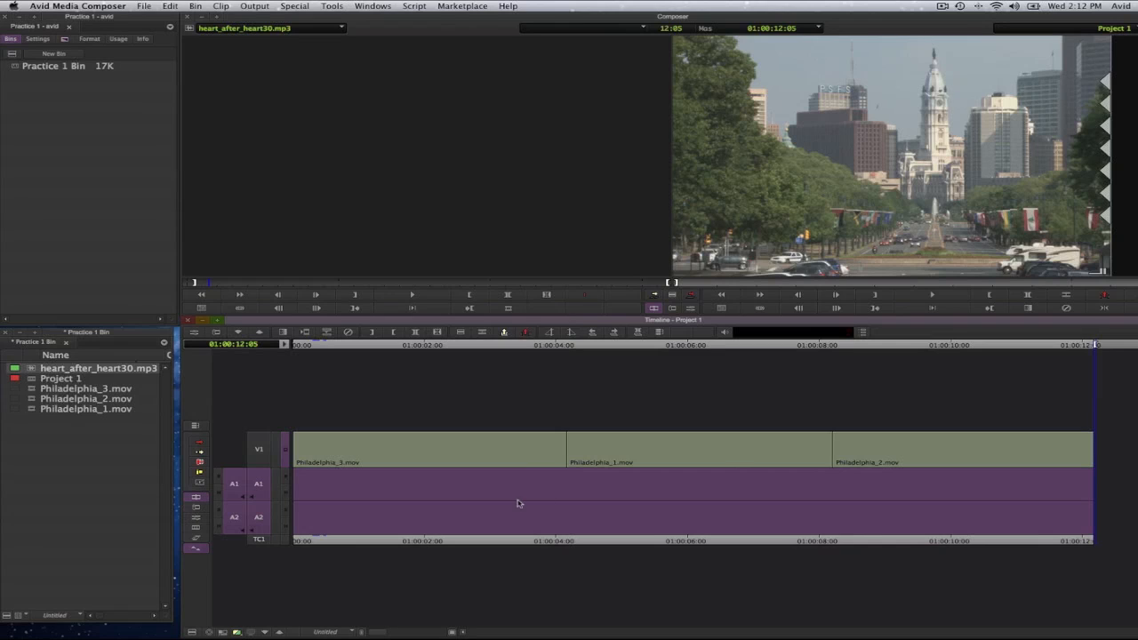
mouse_move(439, 484)
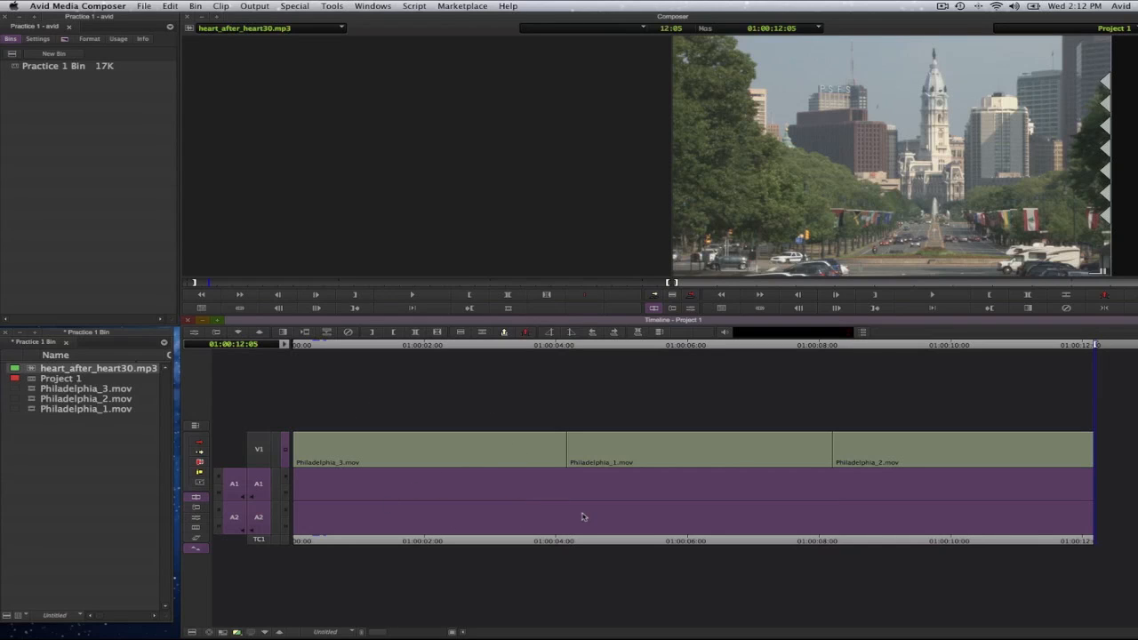
mouse_move(238, 258)
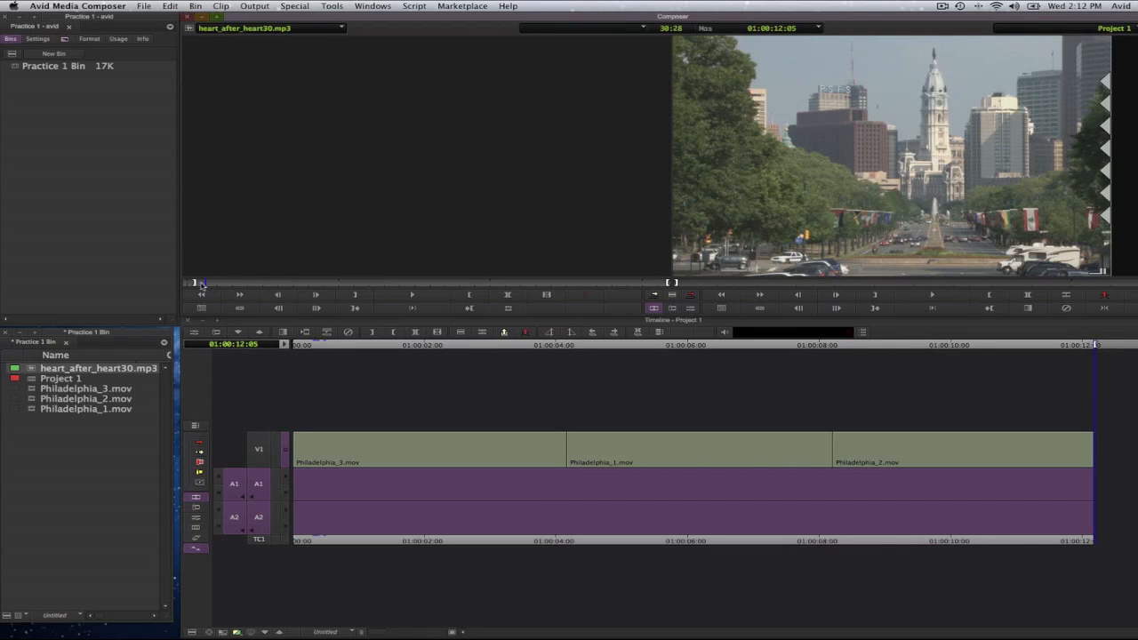
mouse_move(536, 506)
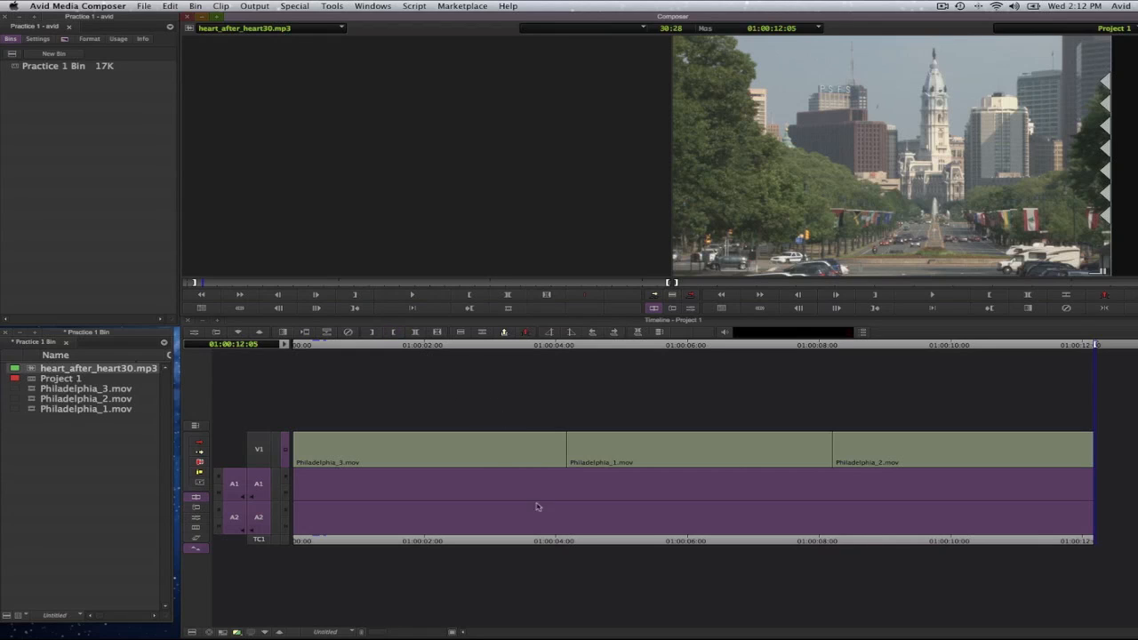
mouse_move(267, 442)
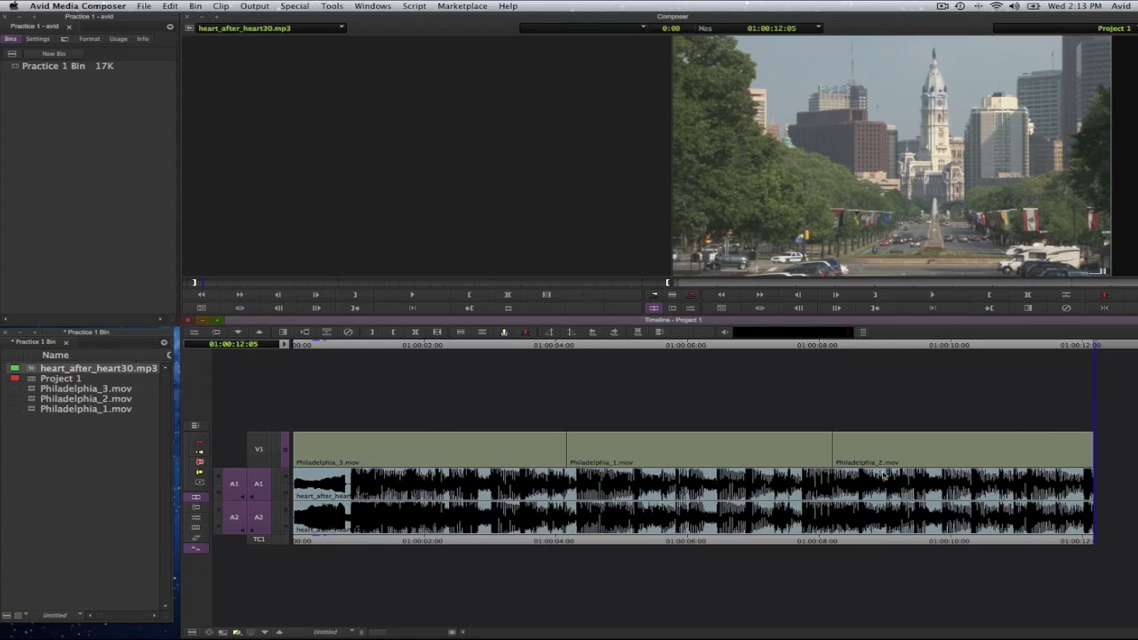
mouse_move(976, 512)
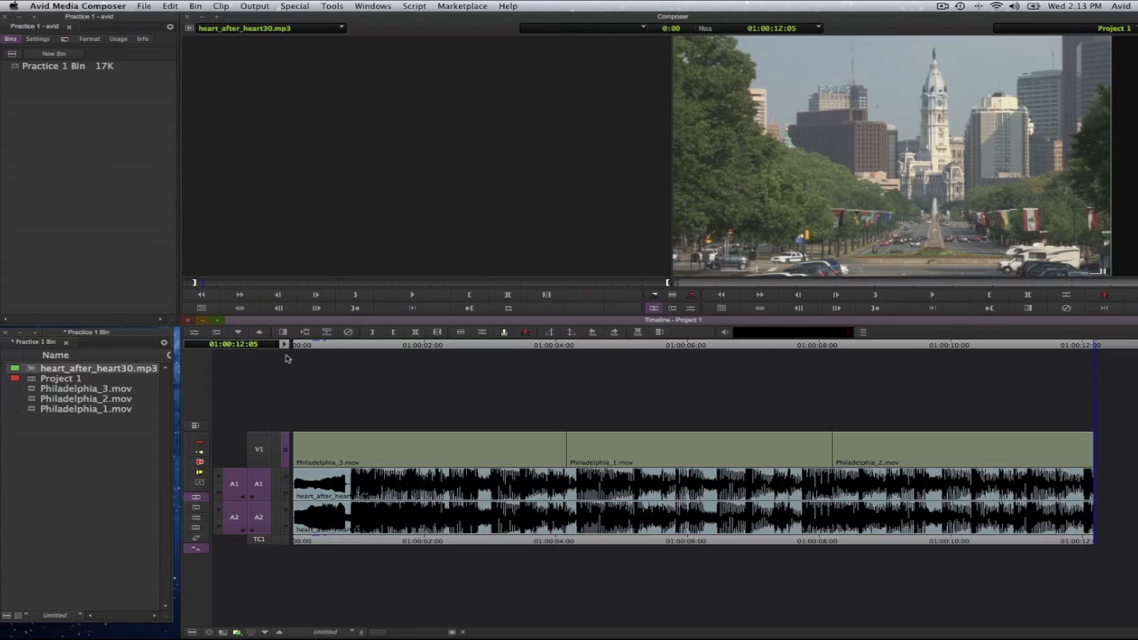
mouse_move(1096, 374)
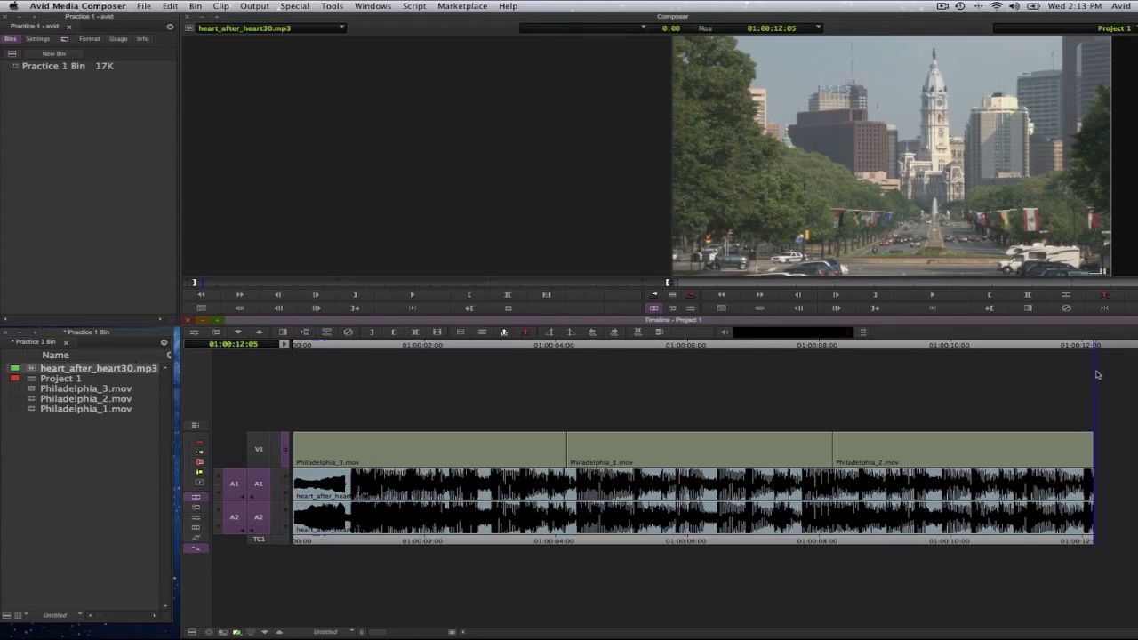
mouse_move(270, 437)
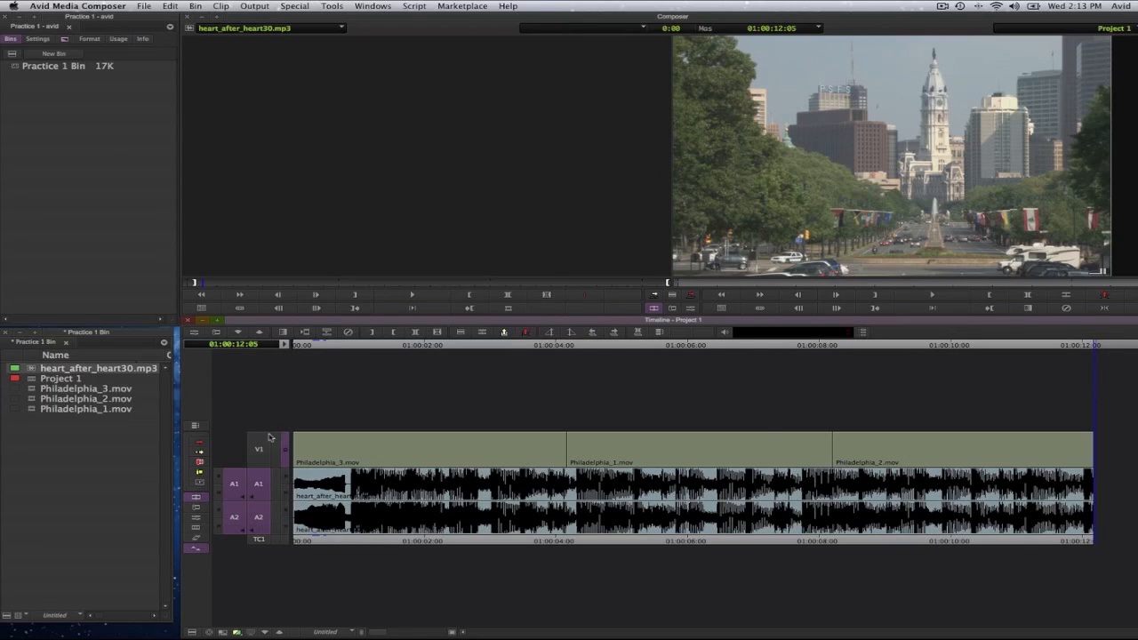
mouse_move(261, 451)
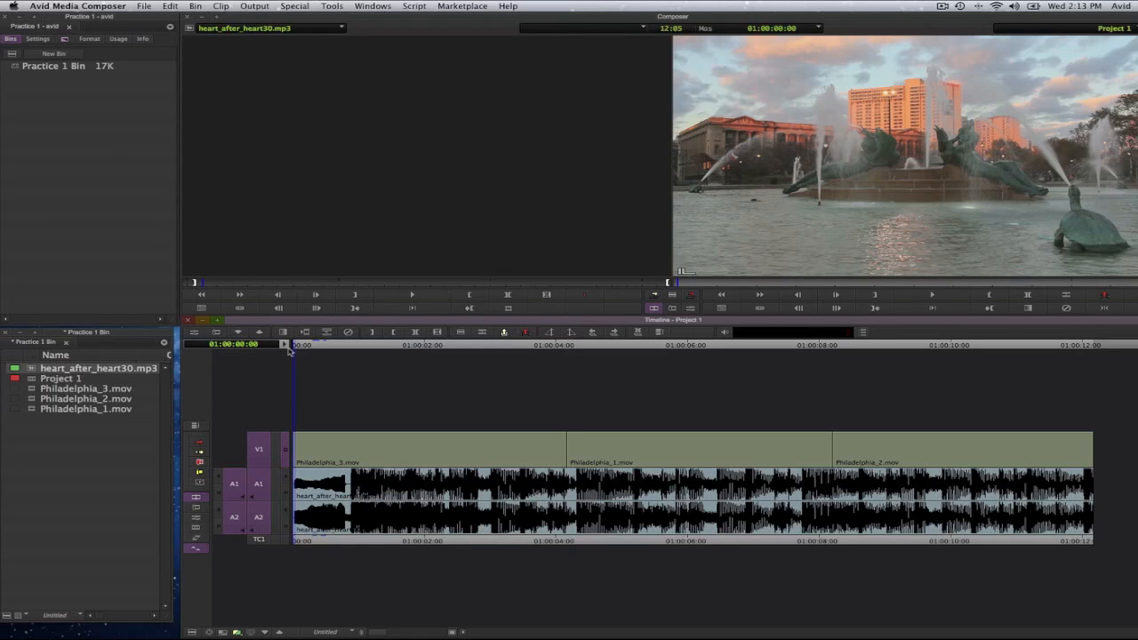
mouse_move(336, 356)
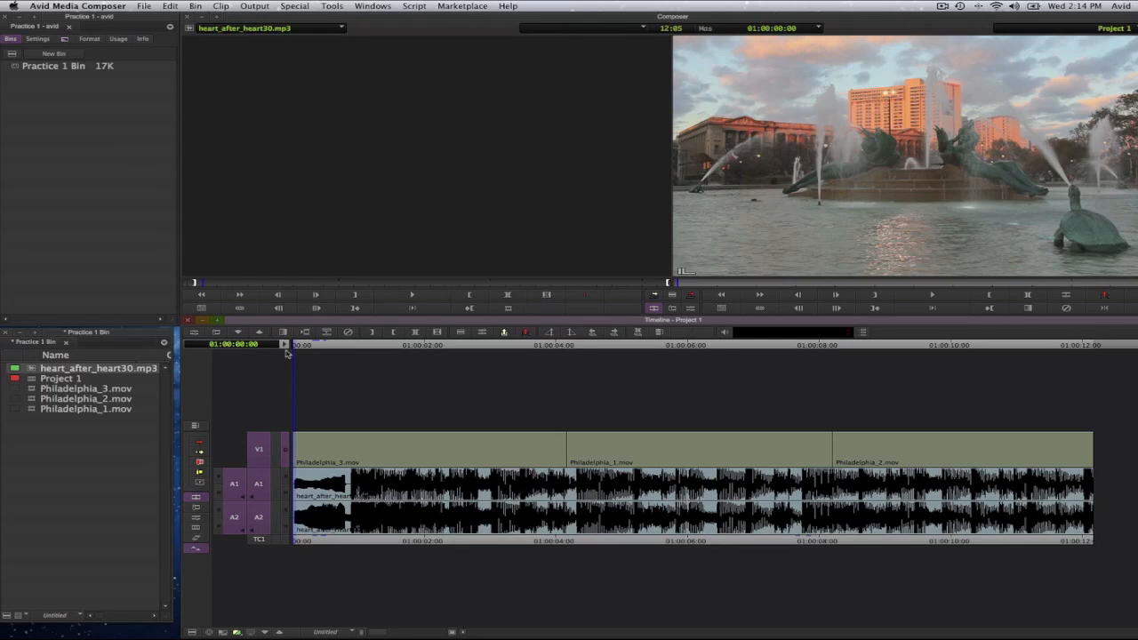
mouse_move(291, 351)
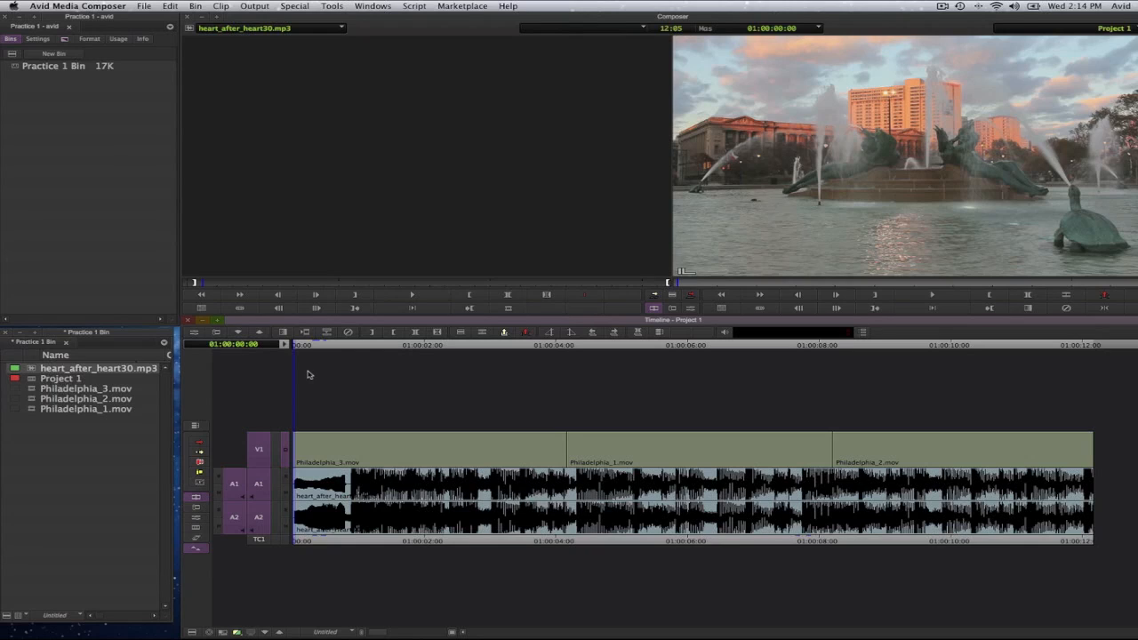
mouse_move(282, 332)
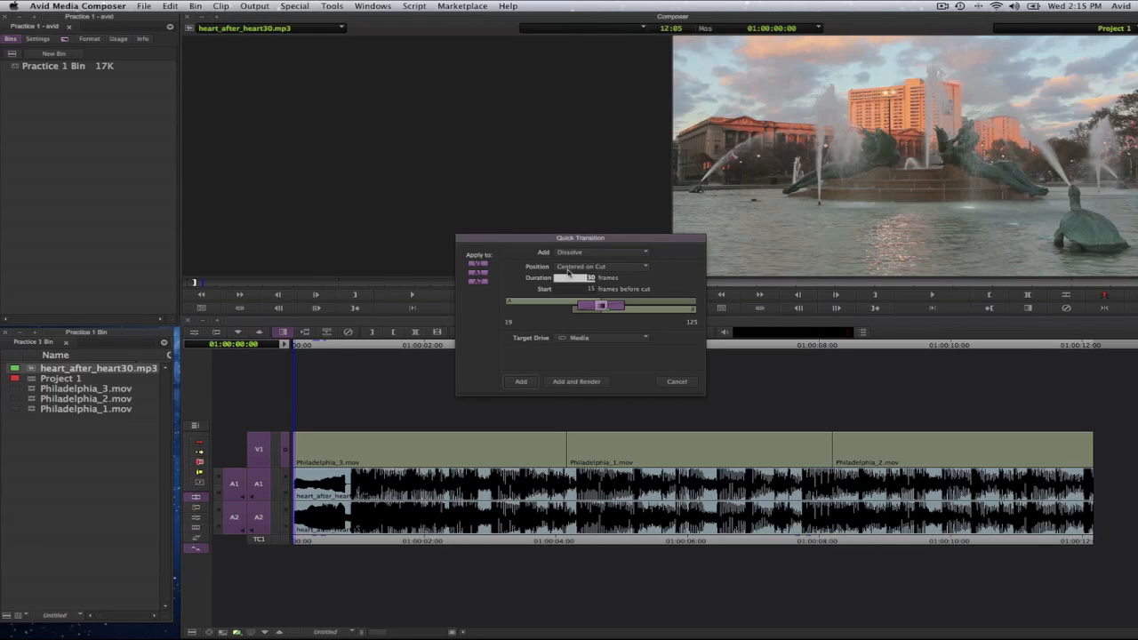
- Add a 30-frame Starting at Cut dissolve at the sequence head on V1, A1 and A2
click(602, 267)
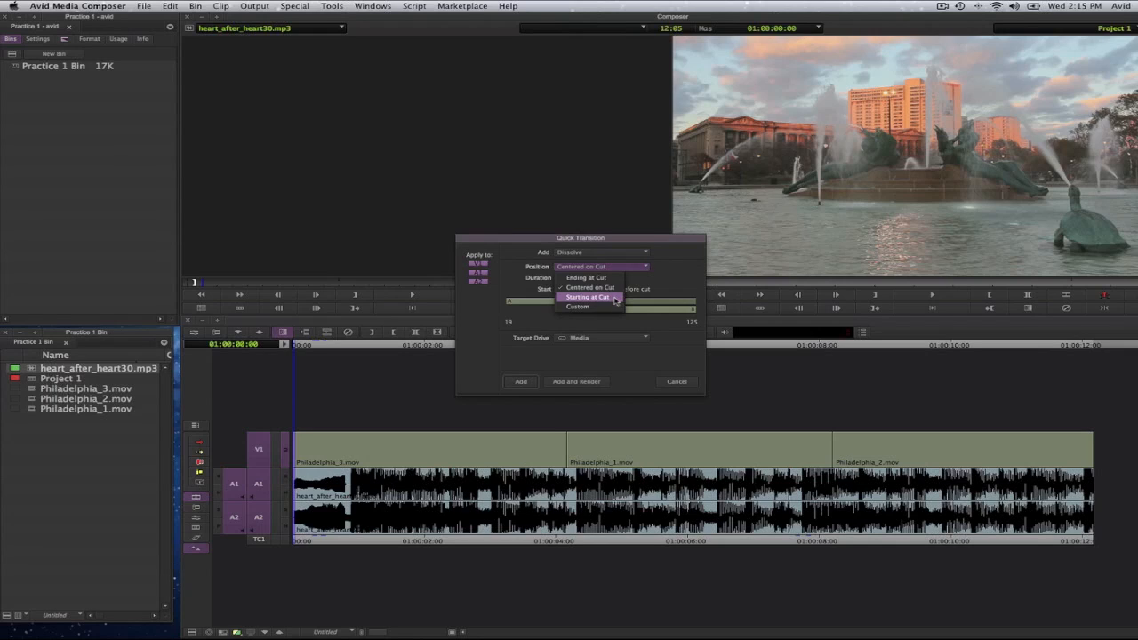
click(589, 297)
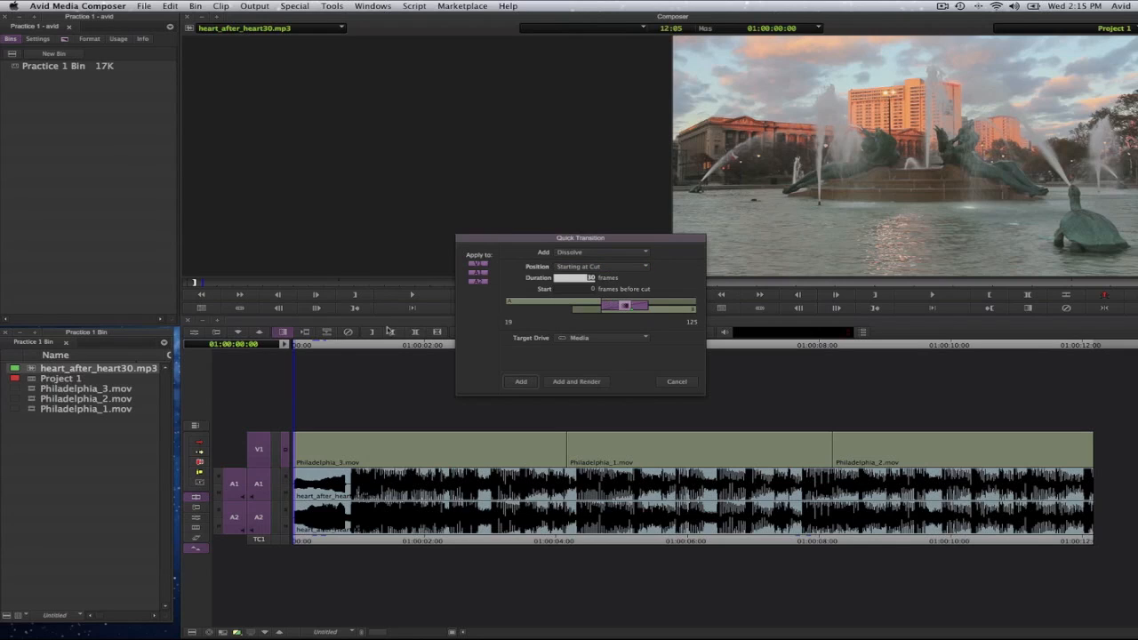
mouse_move(318, 380)
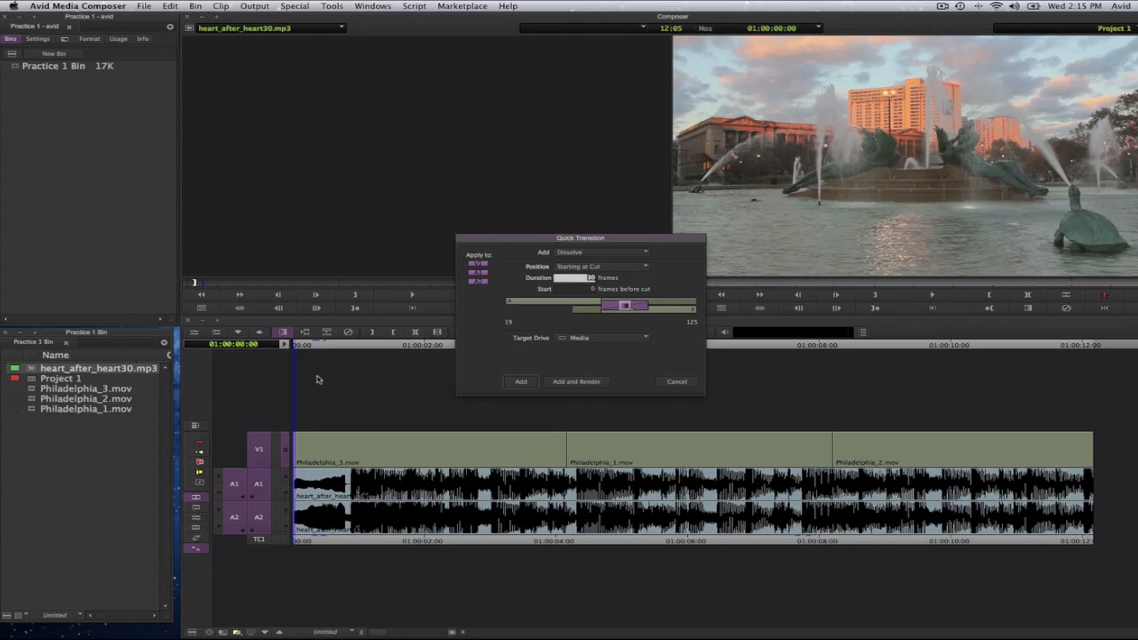
click(520, 381)
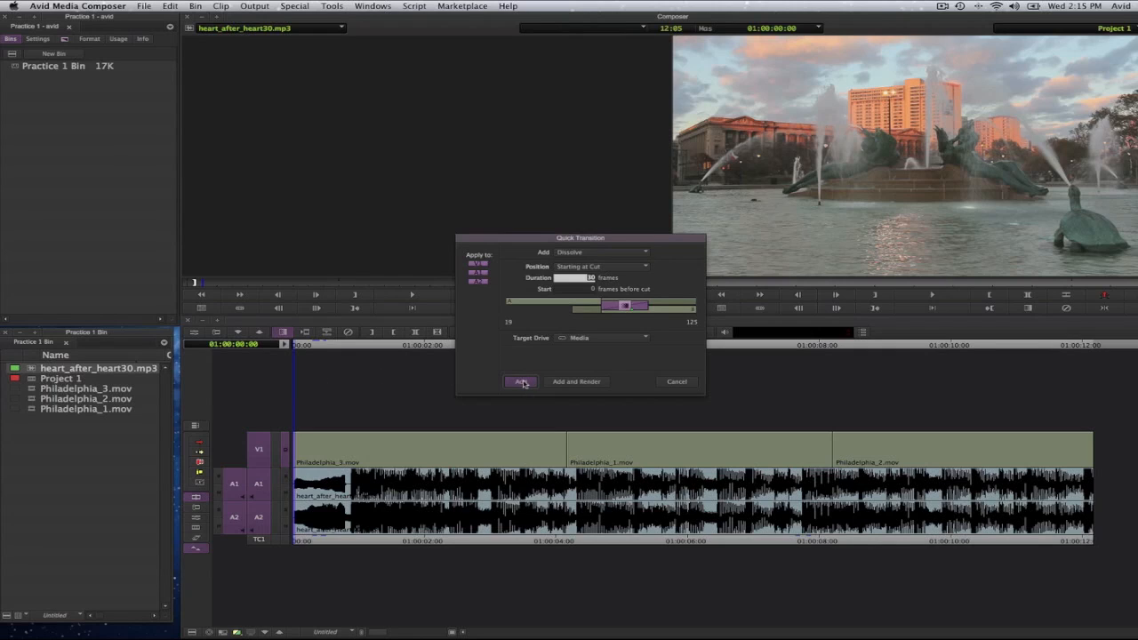
click(520, 381)
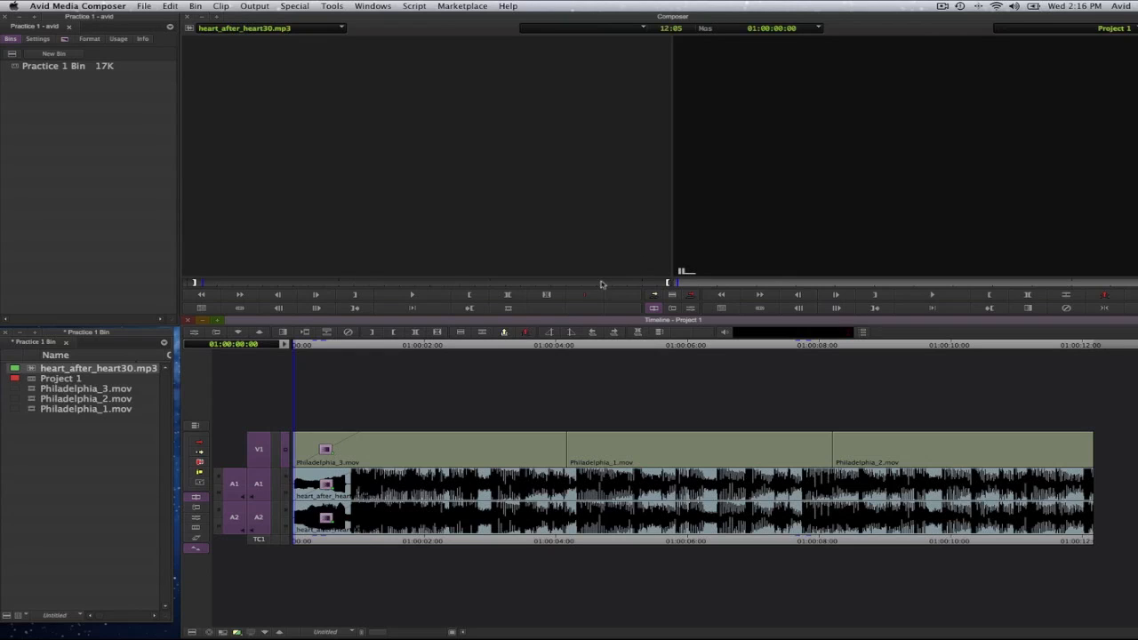
mouse_move(874, 141)
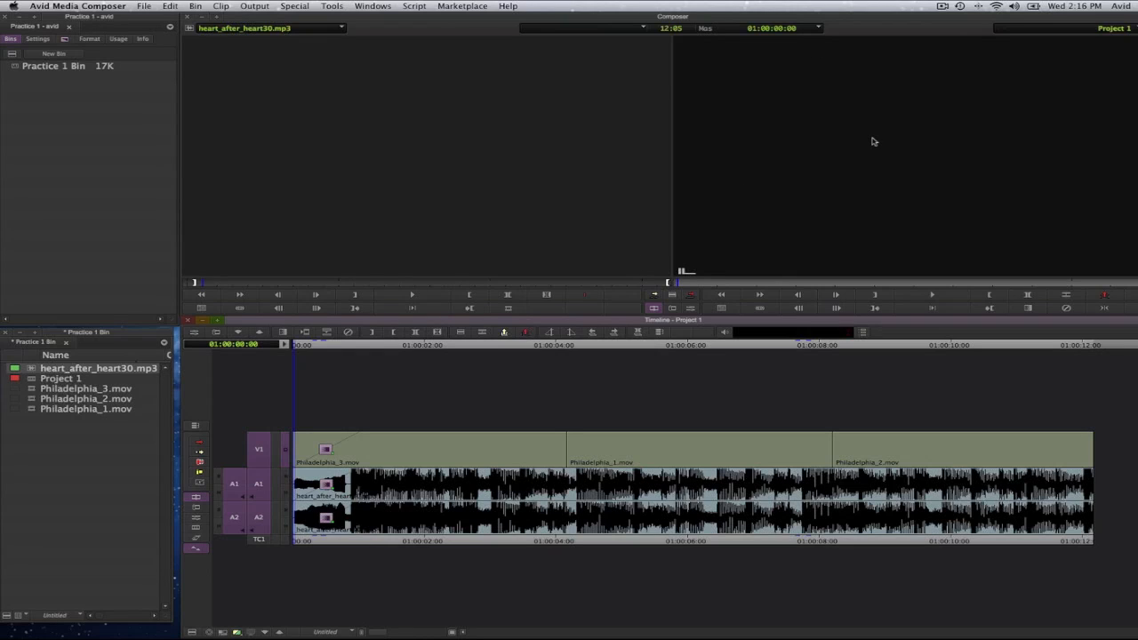
mouse_move(365, 345)
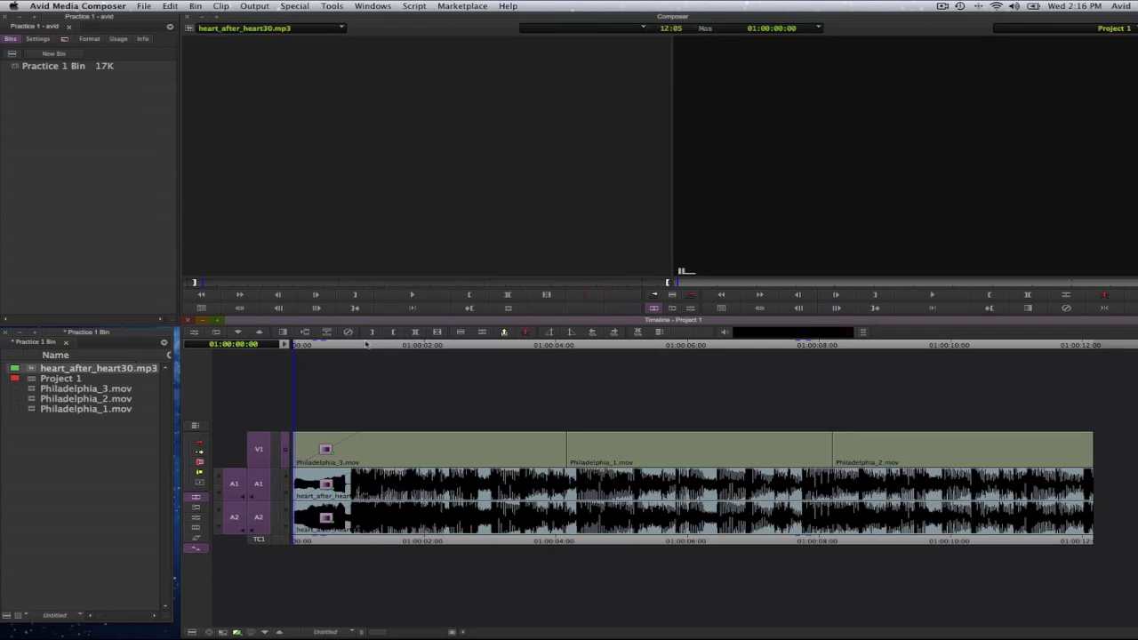
mouse_move(377, 345)
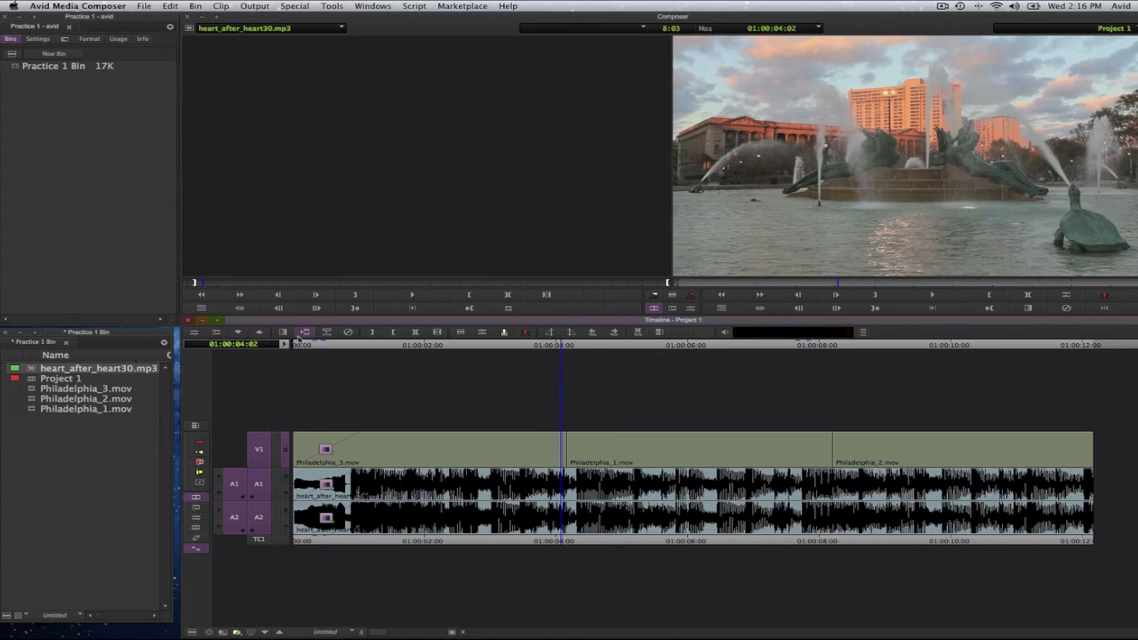
- Add a dissolve at the Philadelphia_3/Philadelphia_1 cut and a centered one at Philadelphia_1/Philadelphia_2
click(503, 332)
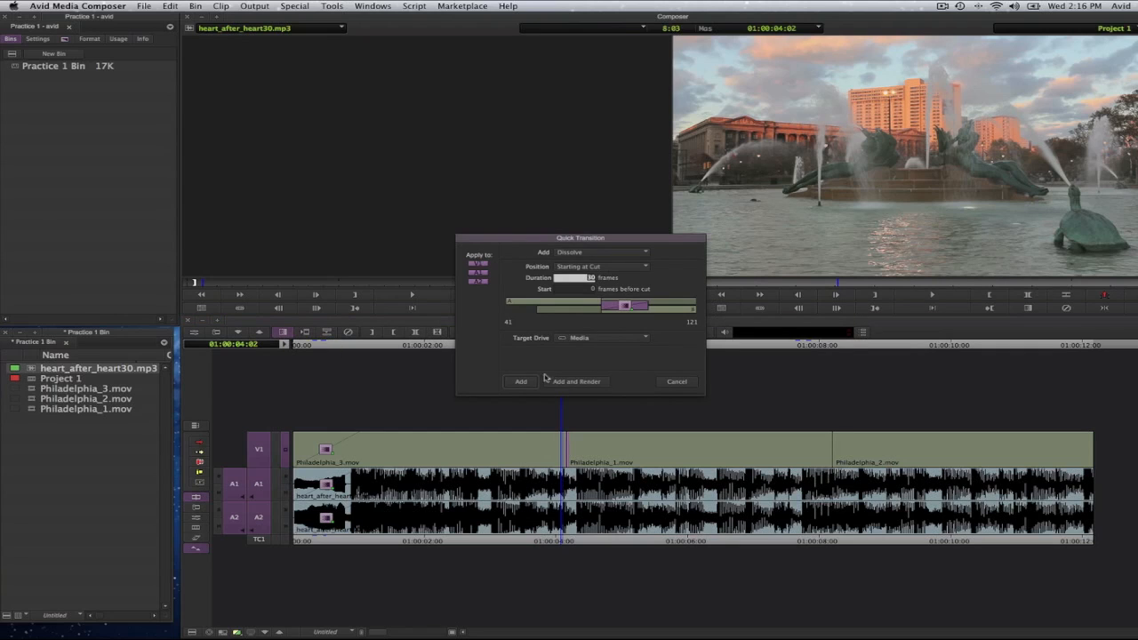
click(520, 381)
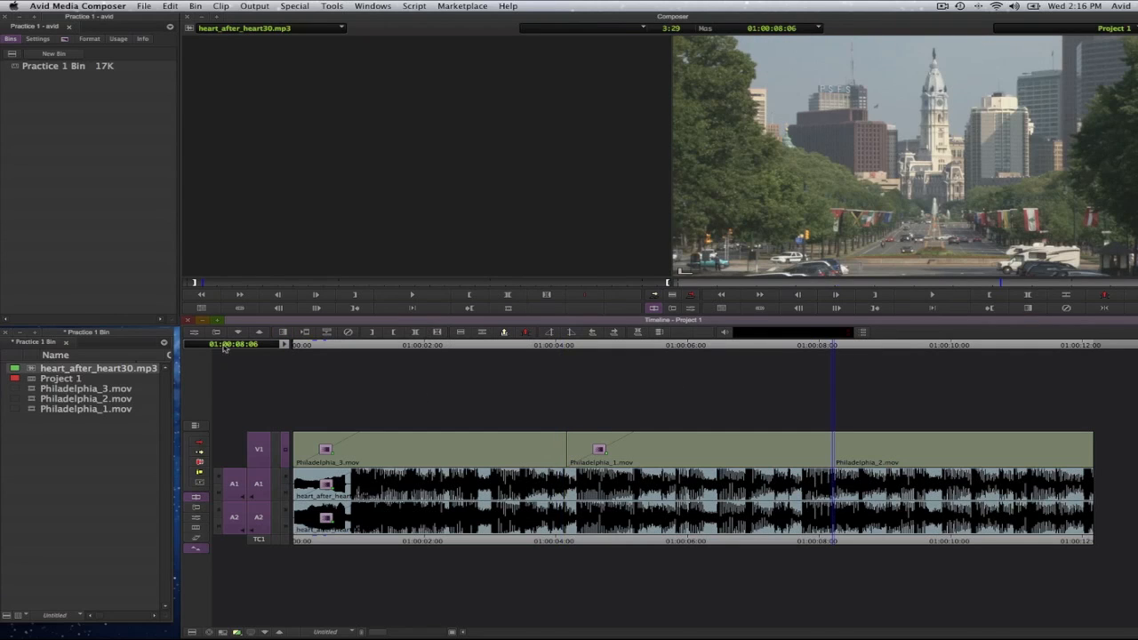
mouse_move(283, 332)
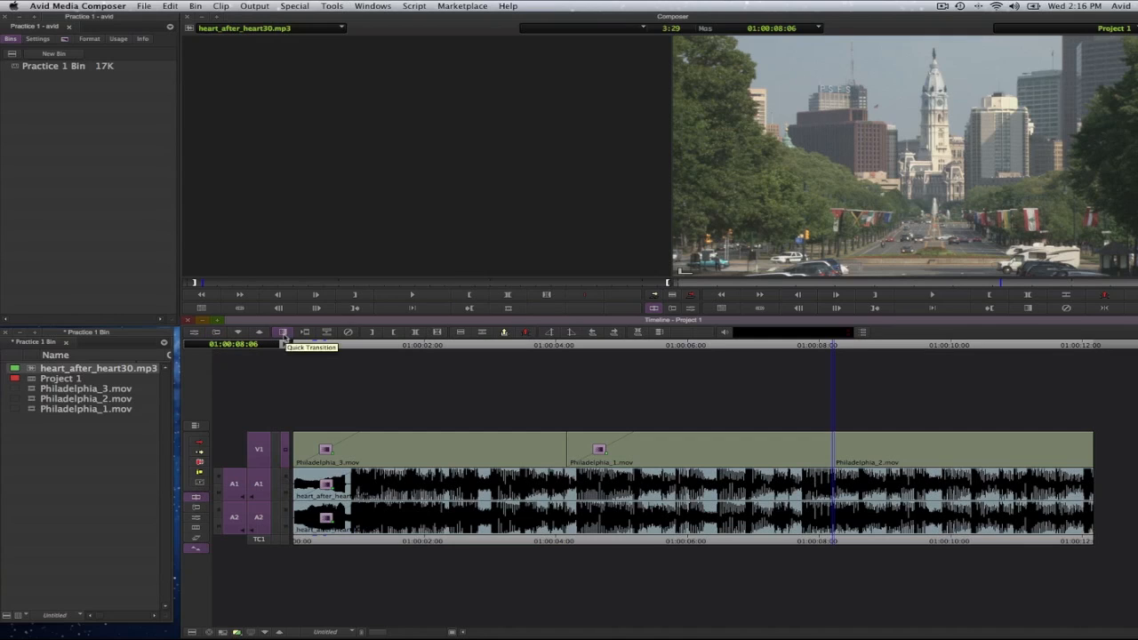
click(283, 333)
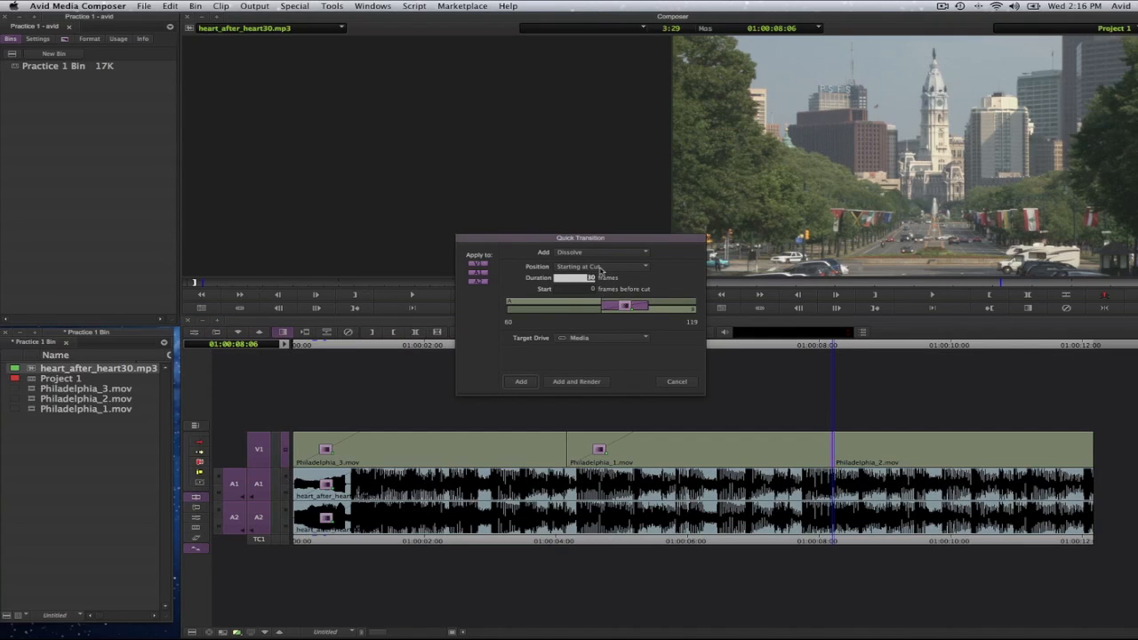
mouse_move(647, 276)
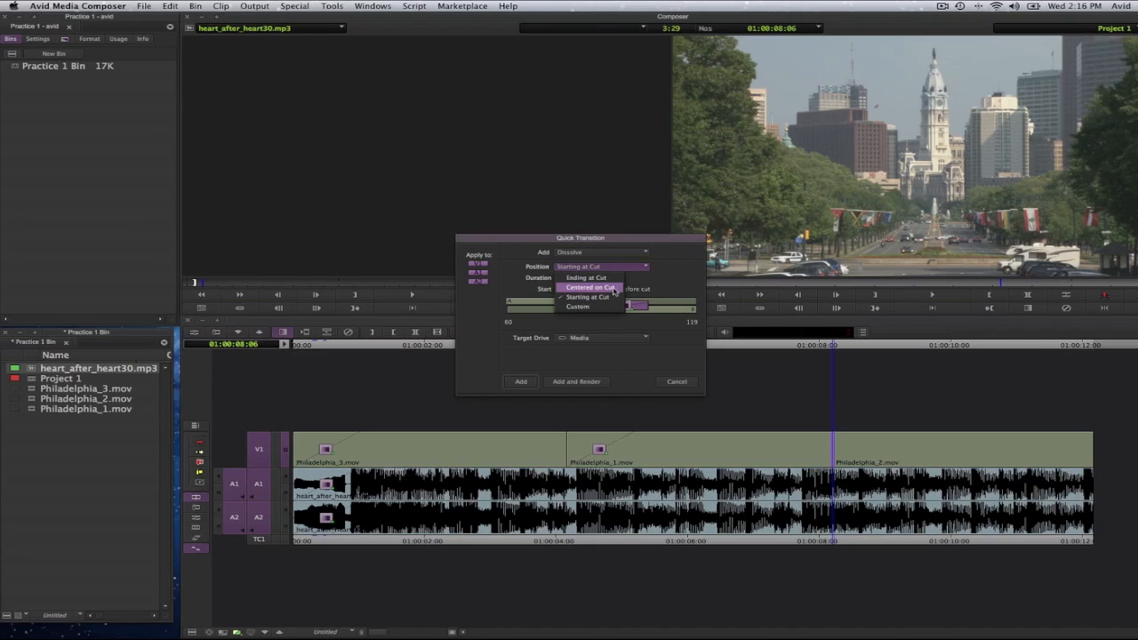
click(587, 286)
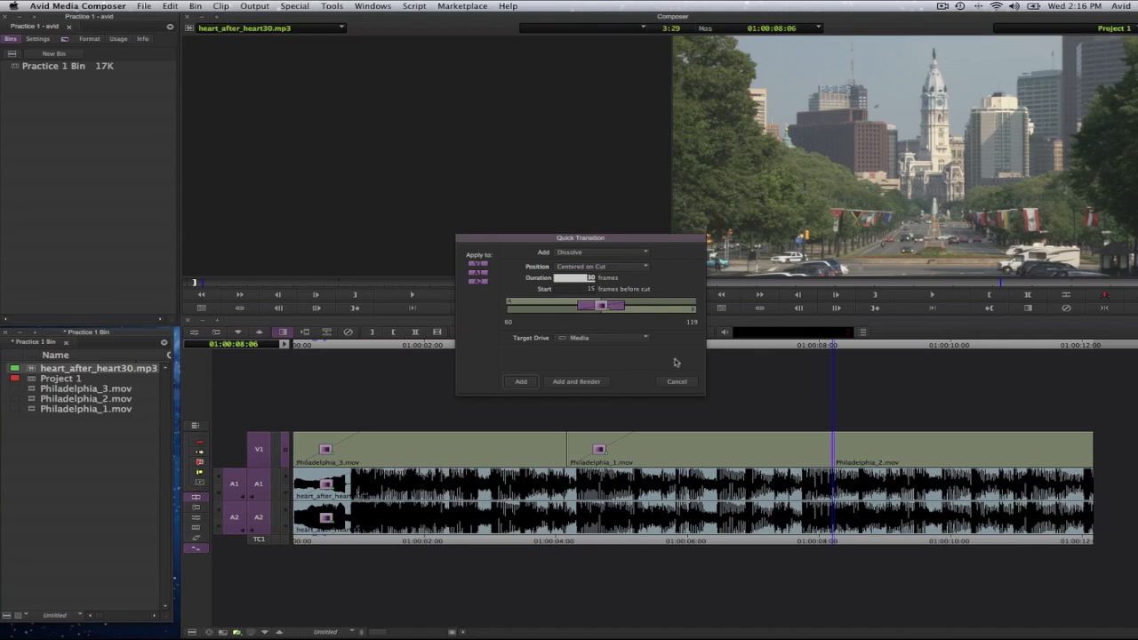
click(520, 381)
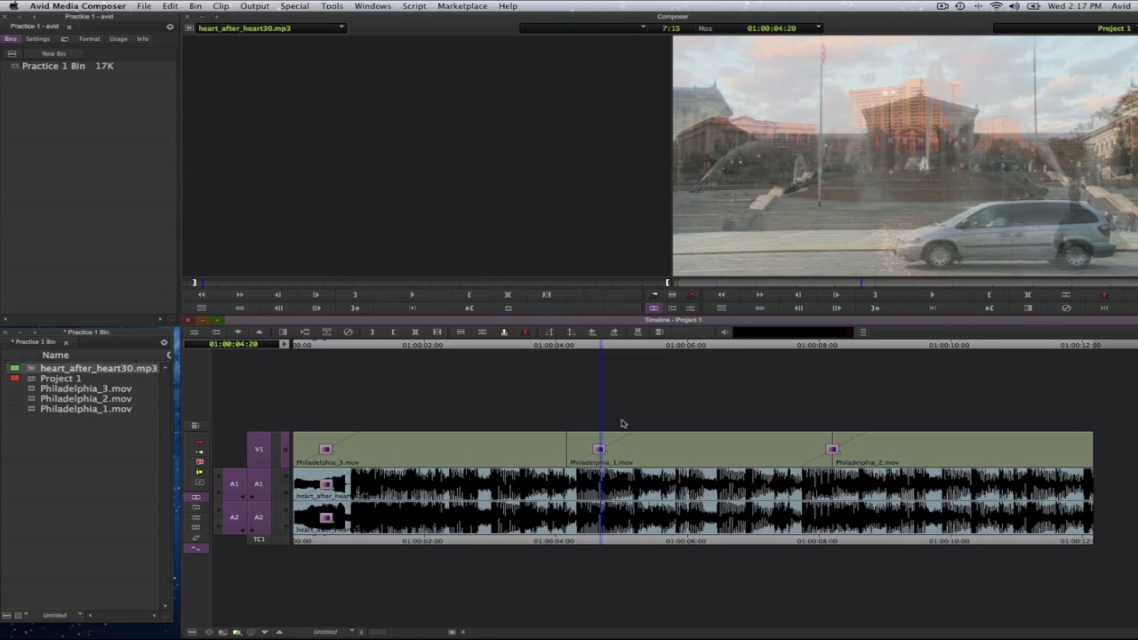
mouse_move(347, 331)
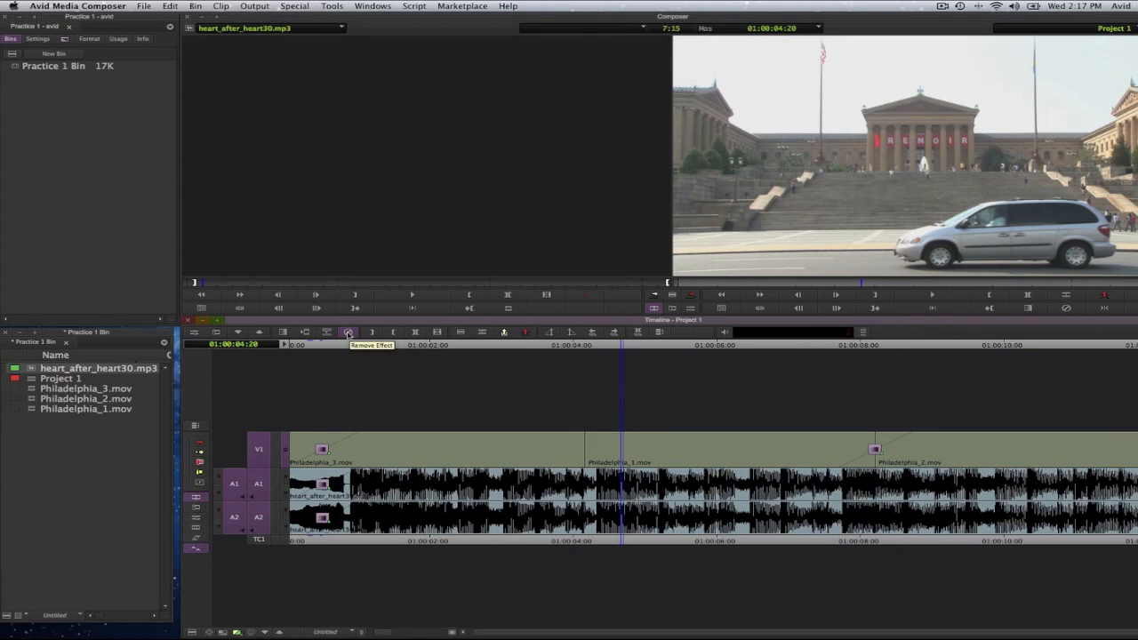
- Remove the Philadelphia_3-to-Philadelphia_1 dissolve, leaving a straight cut
click(582, 345)
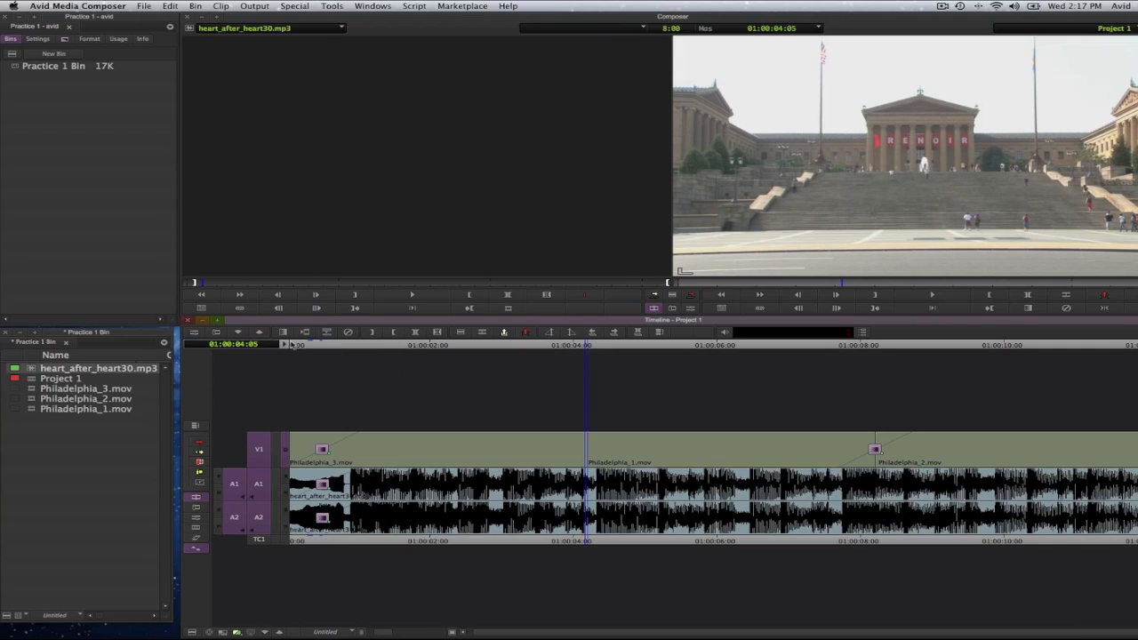
- Re-add a dissolve centered on the Philadelphia_3-to-Philadelphia_1 cut
click(504, 332)
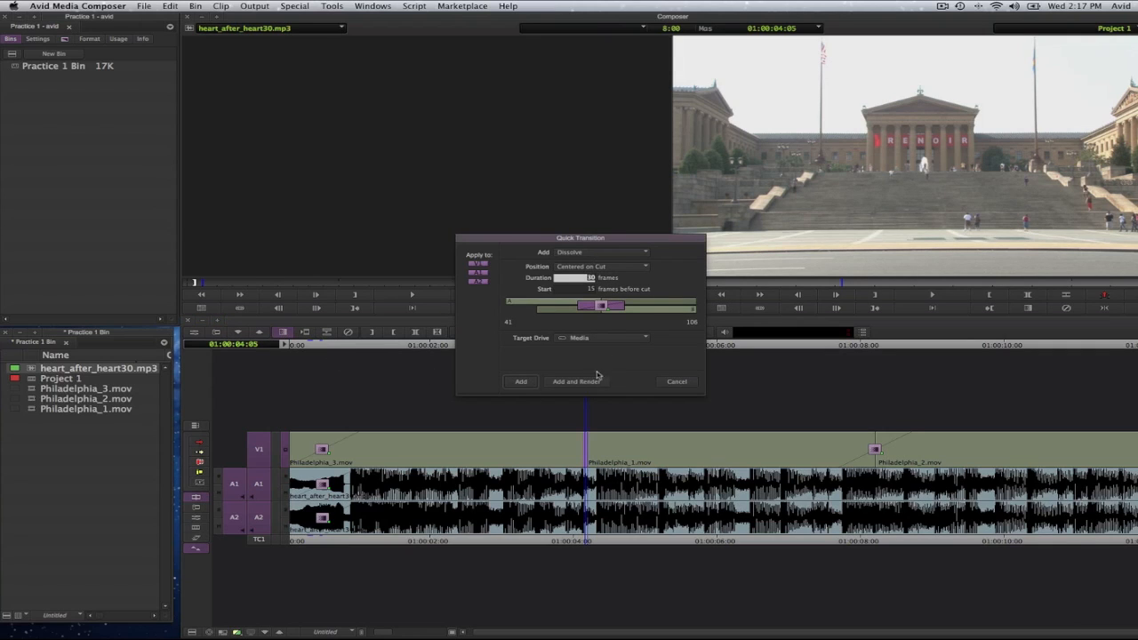
click(575, 382)
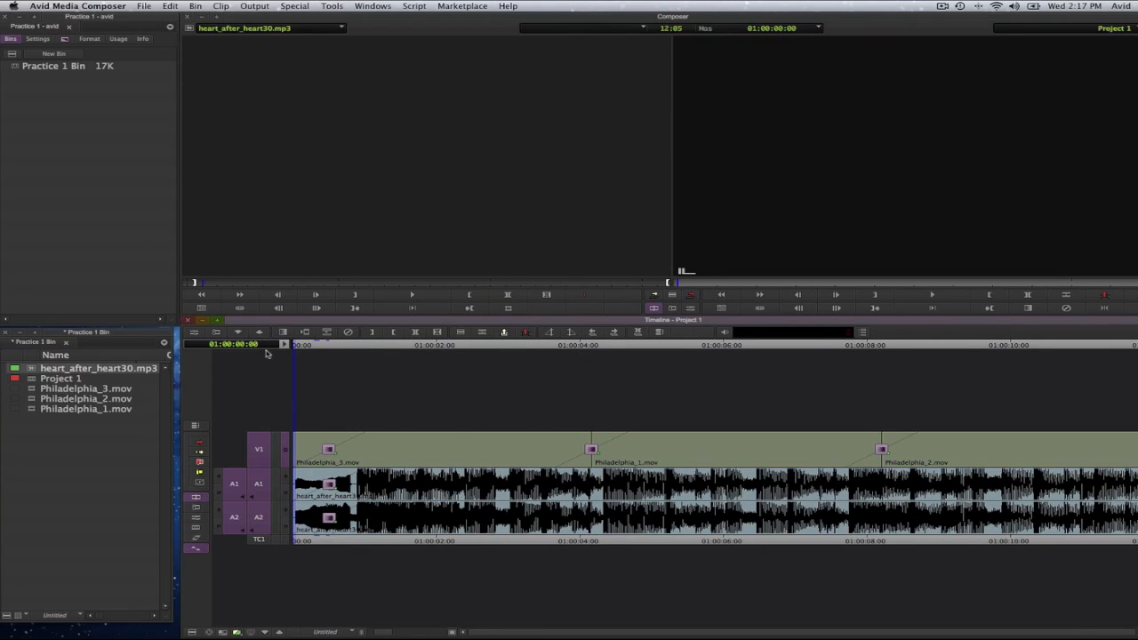
- Open the File menu to save the finished sequence
click(144, 6)
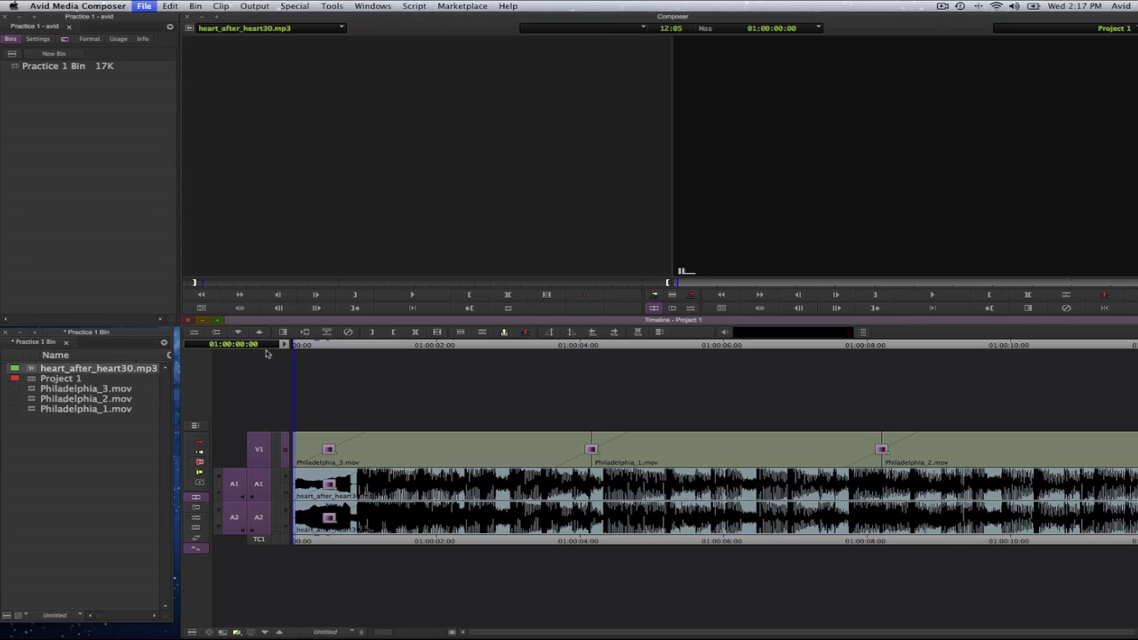